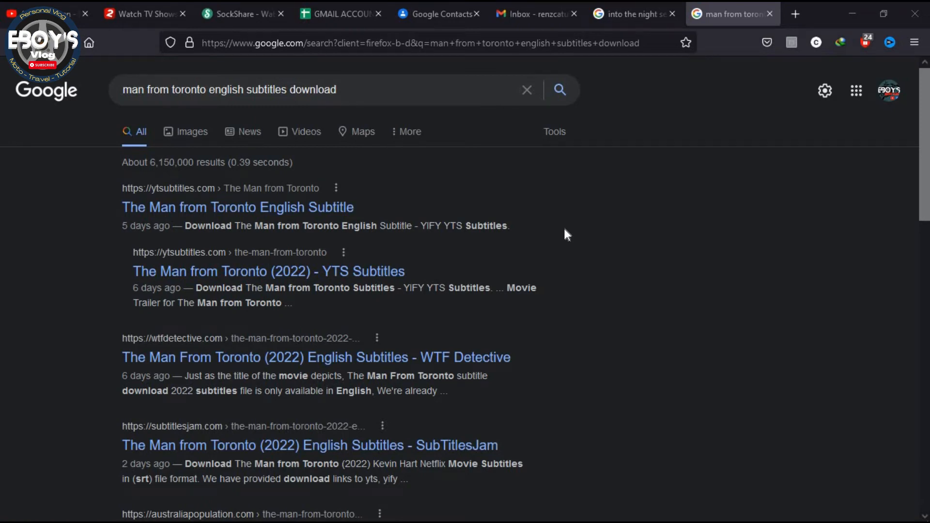
- Open the user's own YouTube channel page from the account menu
left_click(795, 14)
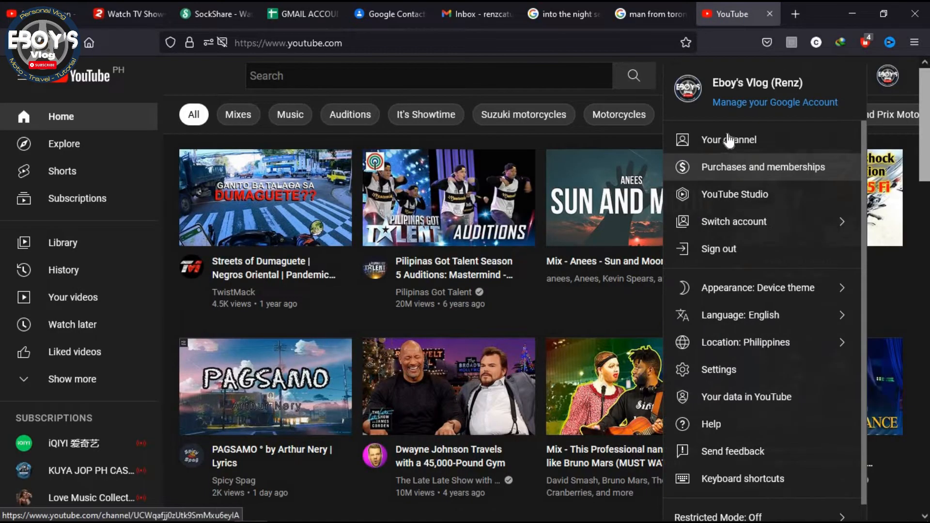
left_click(729, 140)
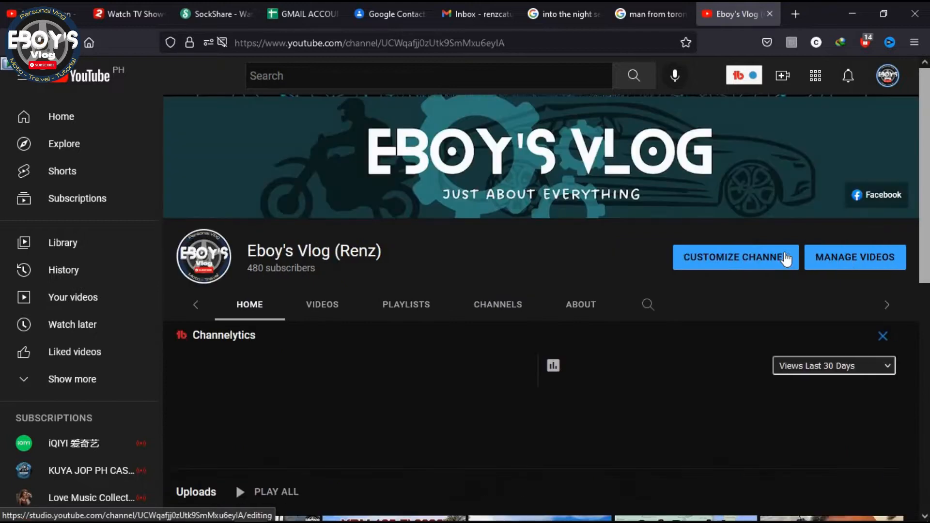
- Show the channel's uploaded videos while MKVToolNix GUI opens on an empty job
left_click(321, 304)
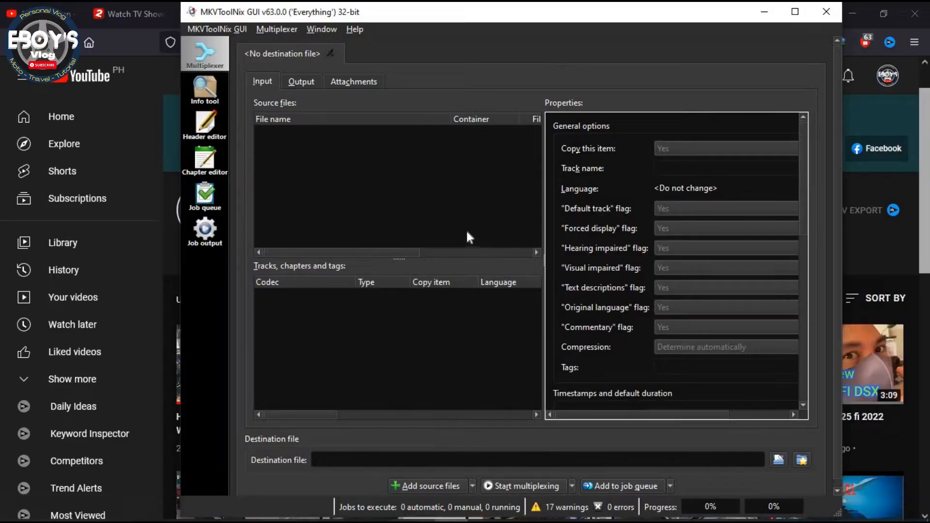
mouse_move(431, 212)
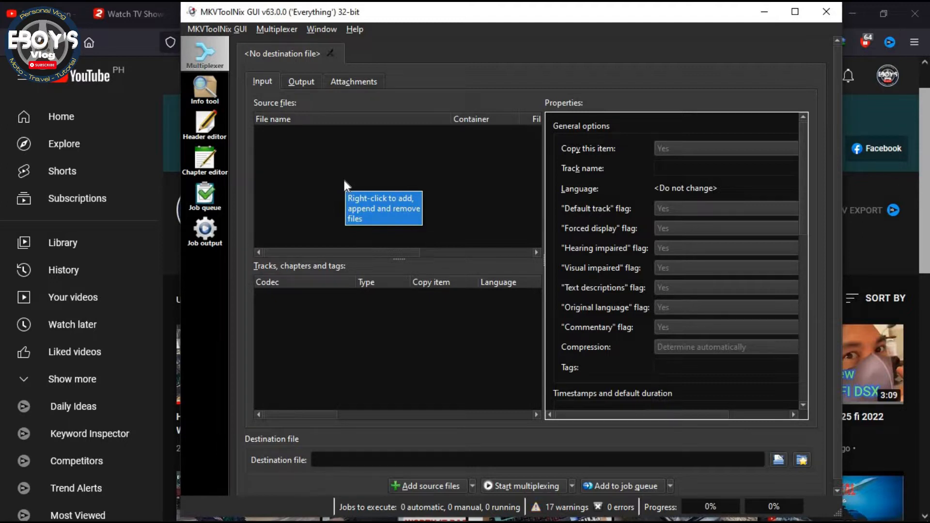
mouse_move(208, 16)
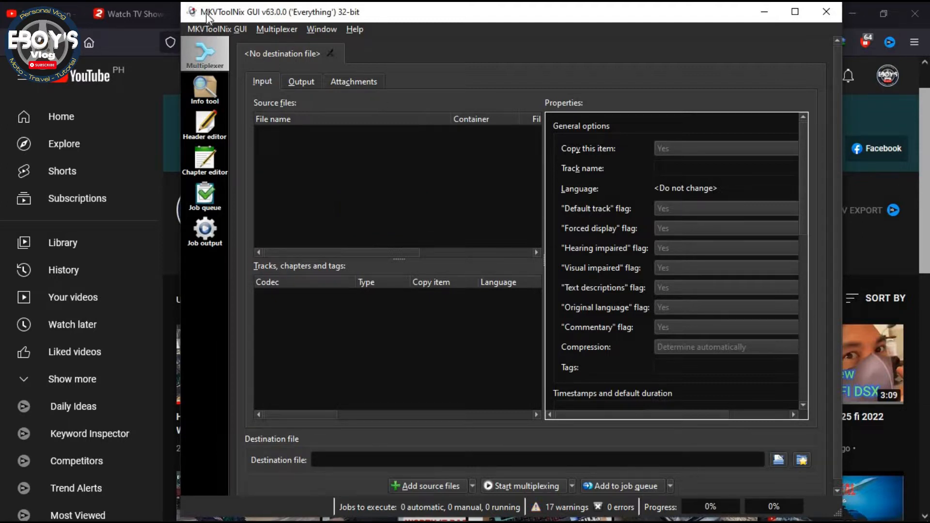
mouse_move(387, 21)
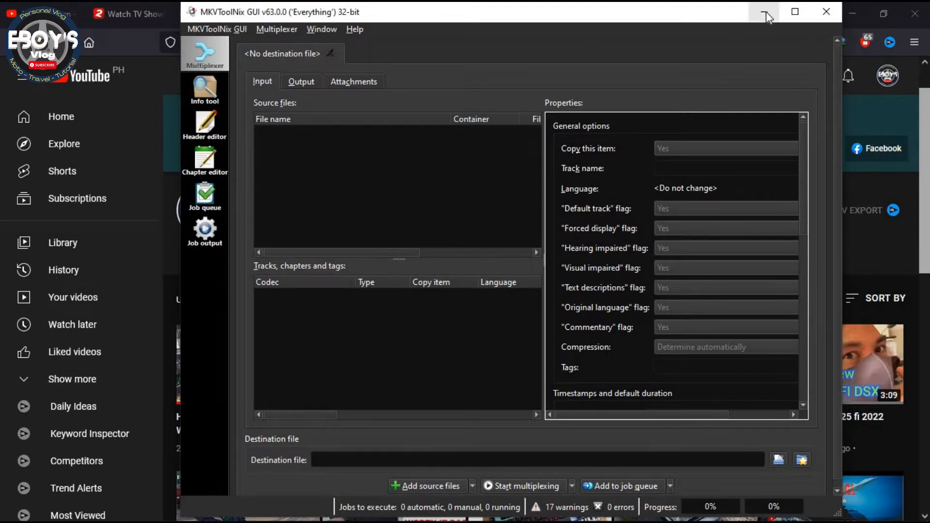
- Minimize MKVToolNix and search Google for 'mkvtoolnix' in a new tab
left_click(764, 12)
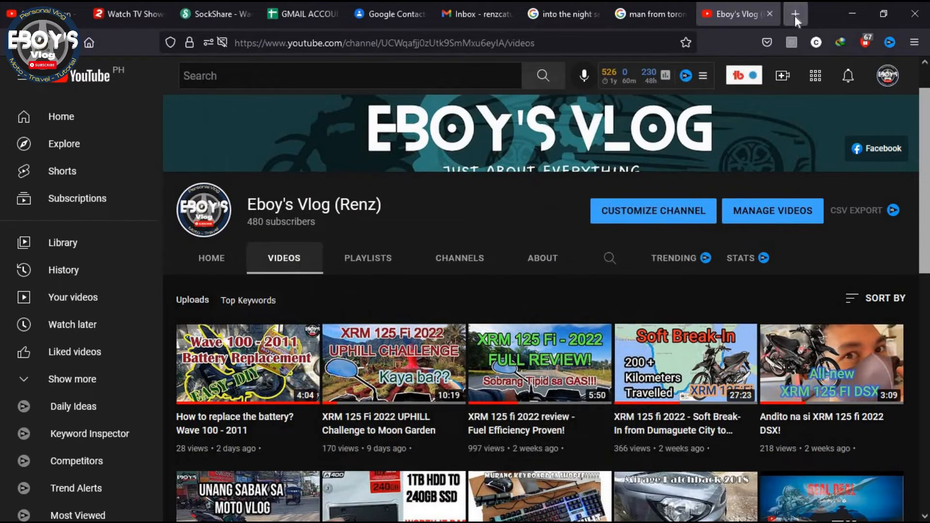
left_click(794, 14)
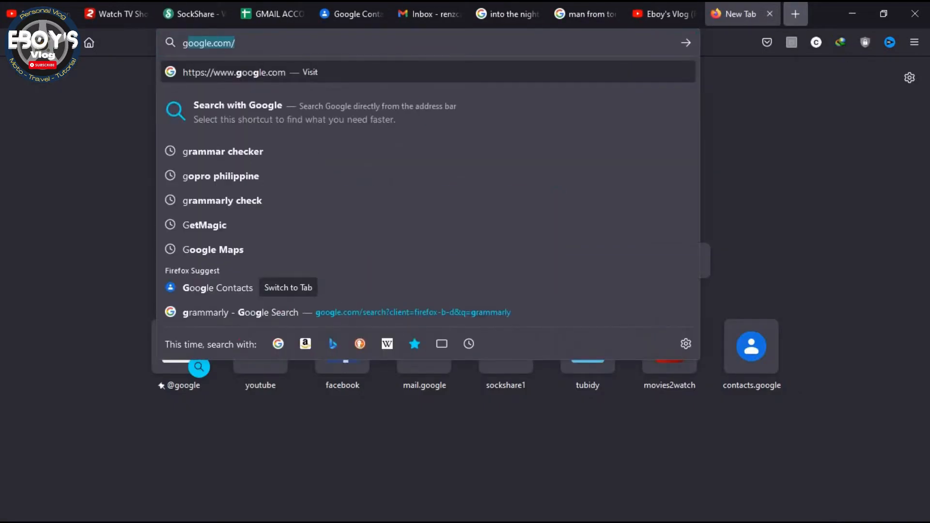
left_click(233, 71)
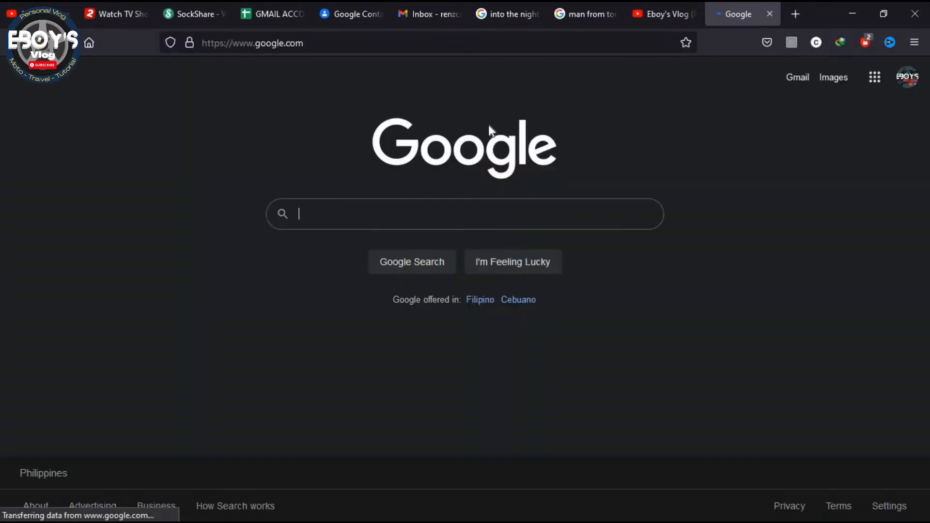
type("mkvtoolnix")
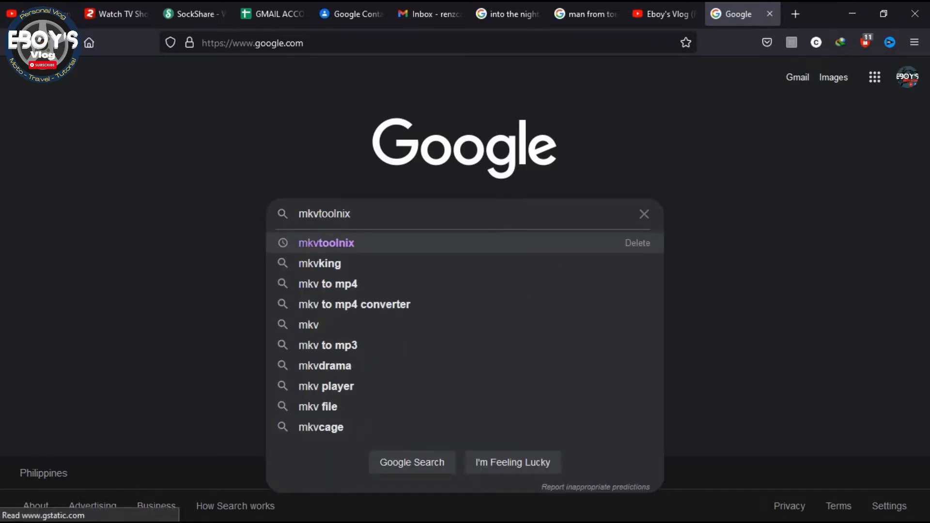
left_click(325, 242)
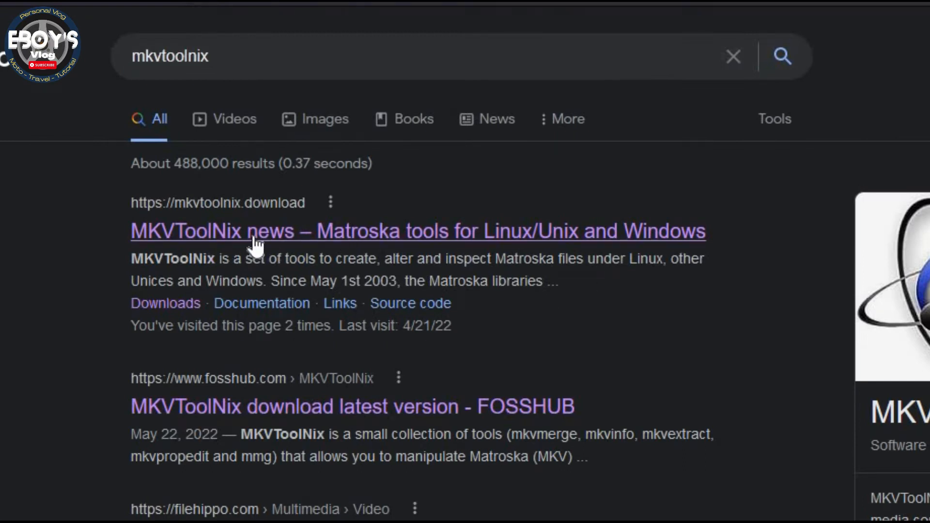
- Open mkvtoolnix.download and scroll to the Windows 68.0.0 download section
left_click(417, 231)
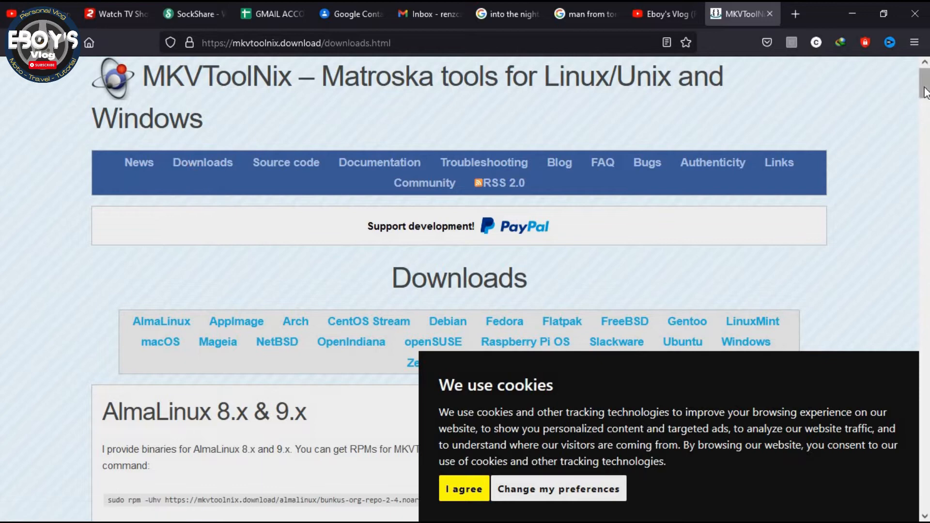
scroll("down", 3)
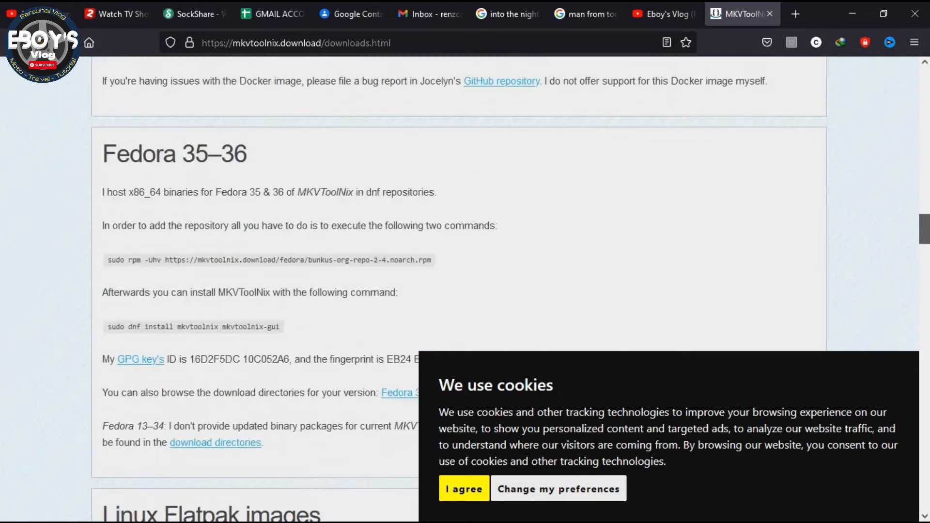
scroll("down", 3)
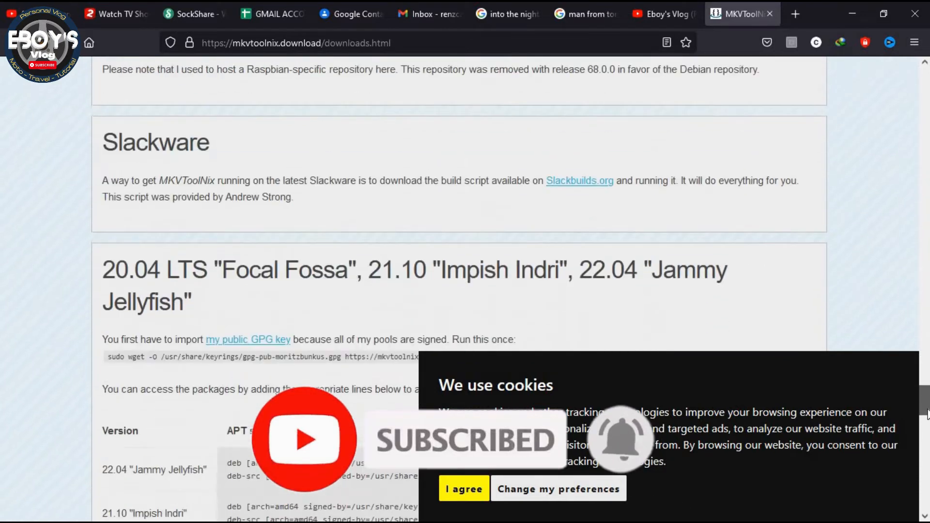
scroll("down", 3)
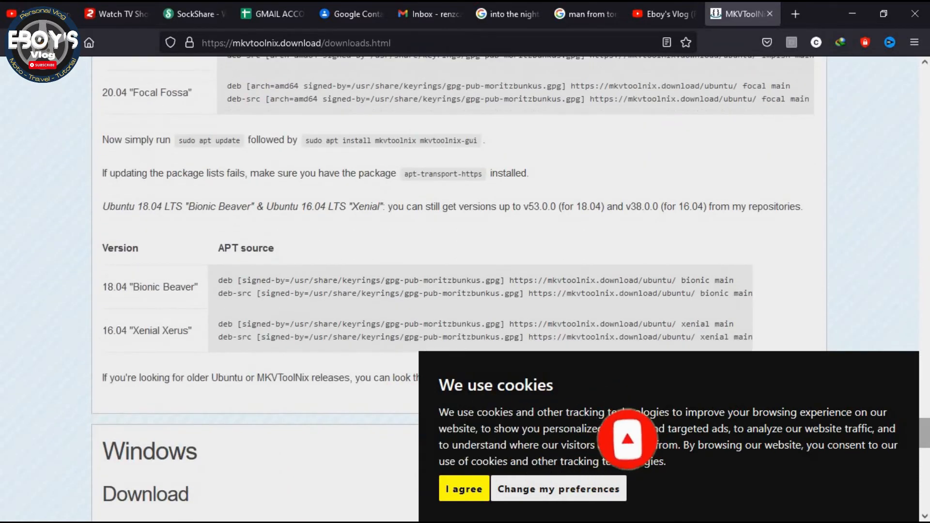
scroll("down", 3)
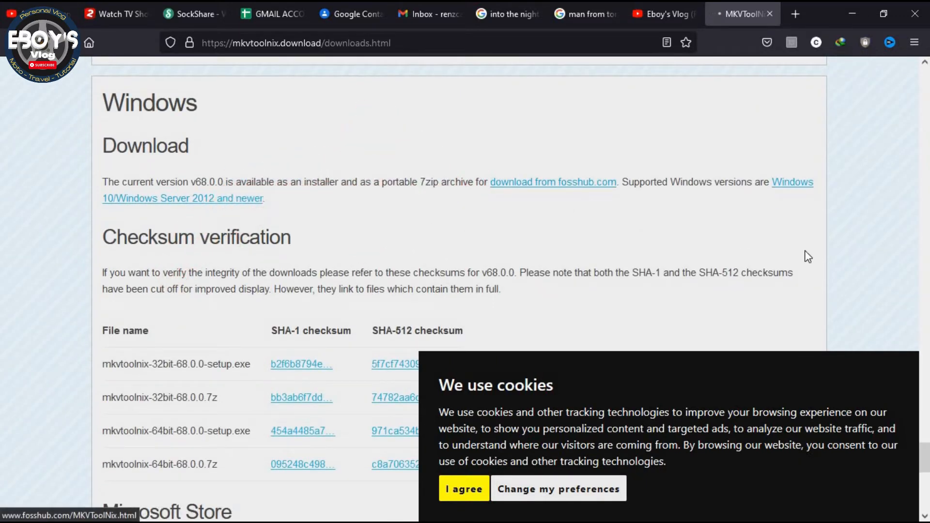
- On FossHub, choose the 64-bit Windows installer, then dismiss its download prompt
left_click(552, 183)
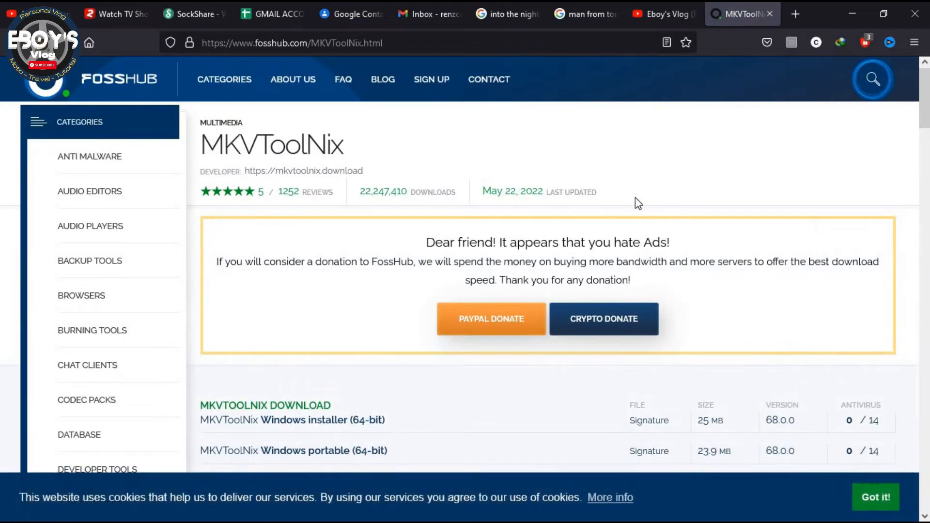
mouse_move(353, 287)
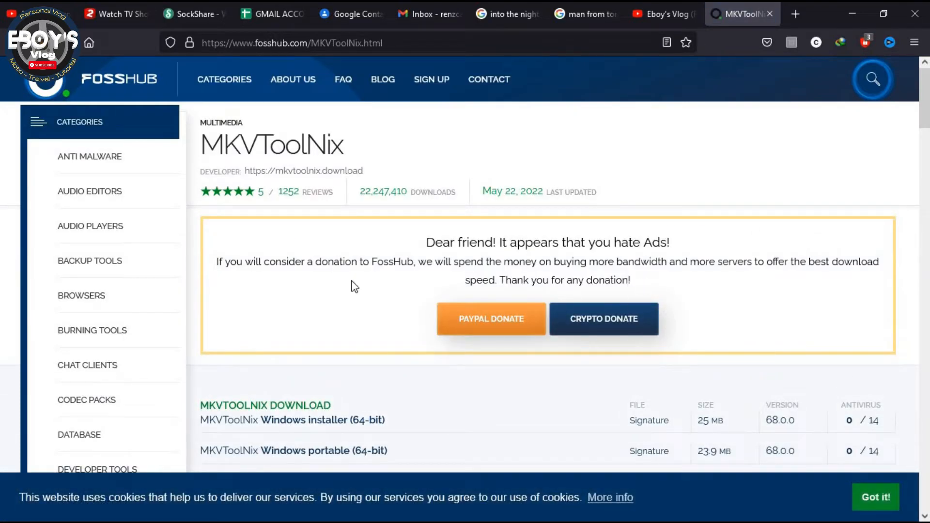
scroll("down", 3)
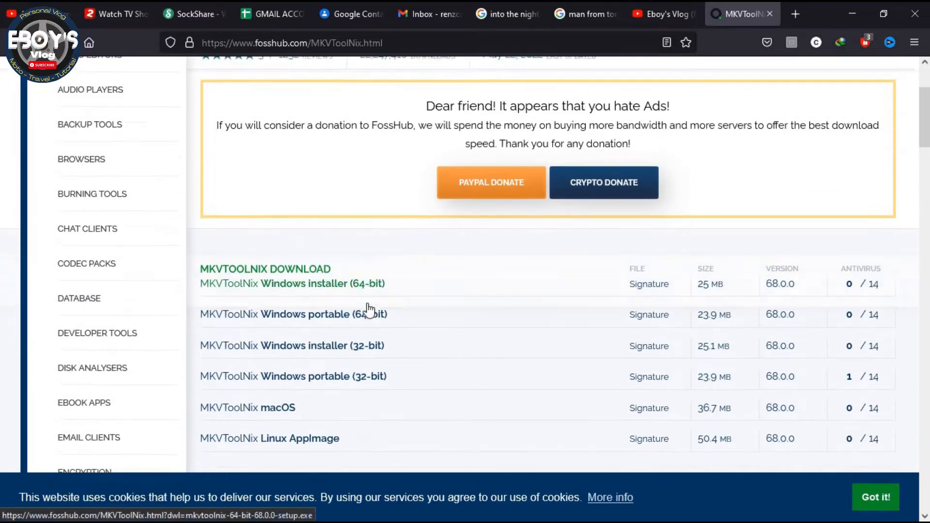
scroll("down", 3)
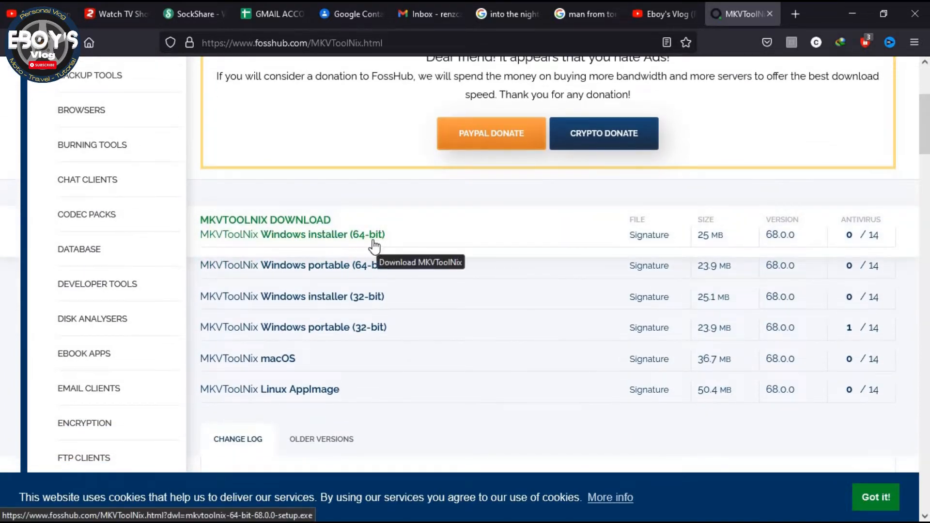
mouse_move(376, 305)
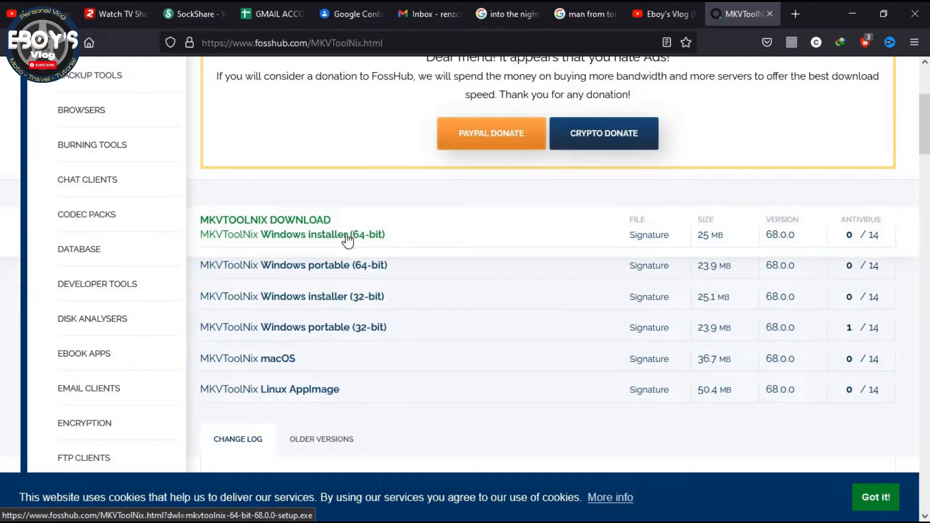
mouse_move(347, 237)
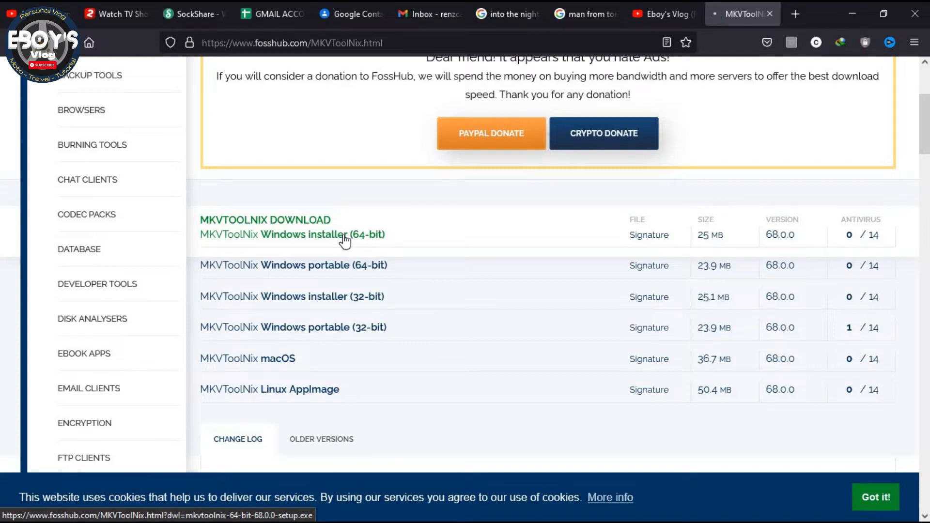
left_click(323, 235)
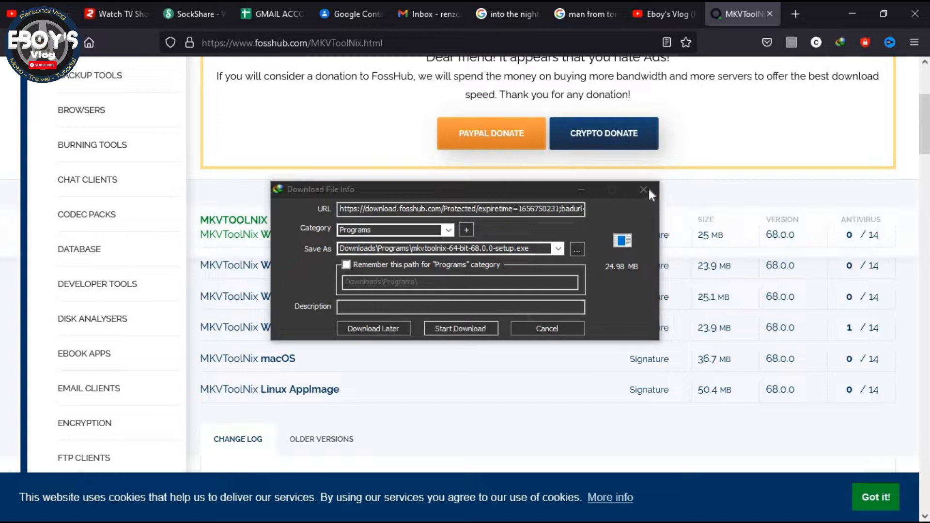
mouse_move(644, 190)
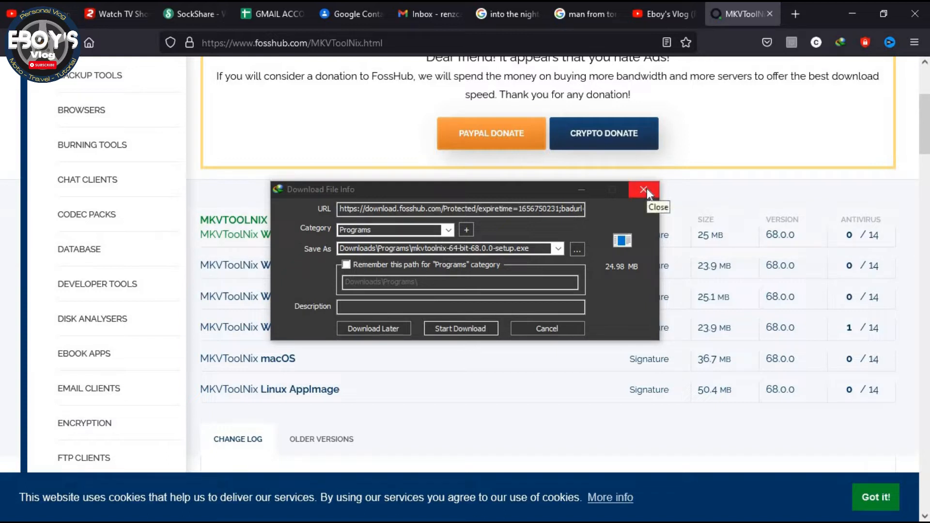
left_click(644, 190)
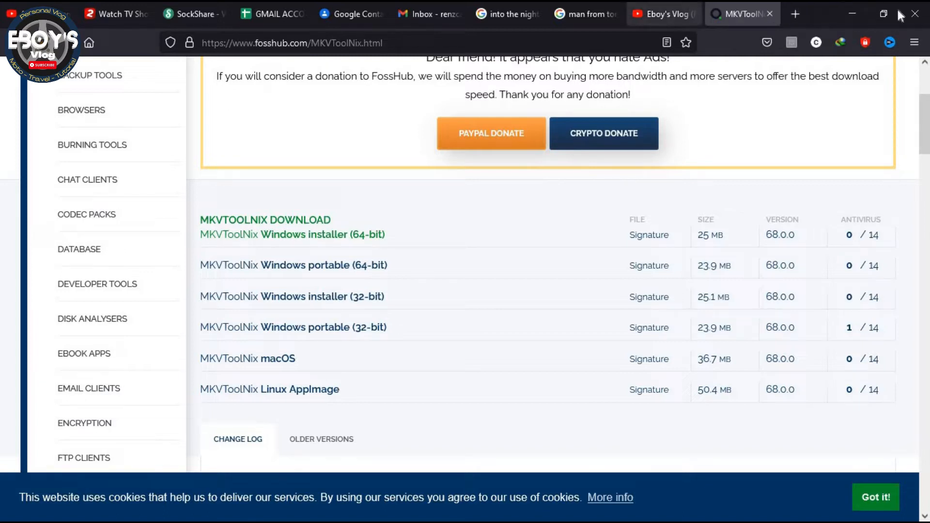
- Switch the browser back to the YouTube channel videos tab
left_click(663, 13)
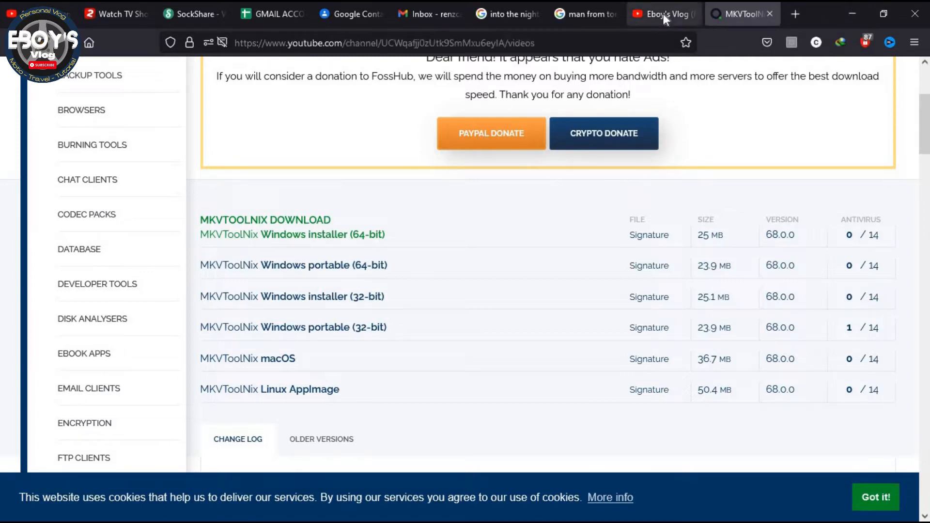
left_click(663, 14)
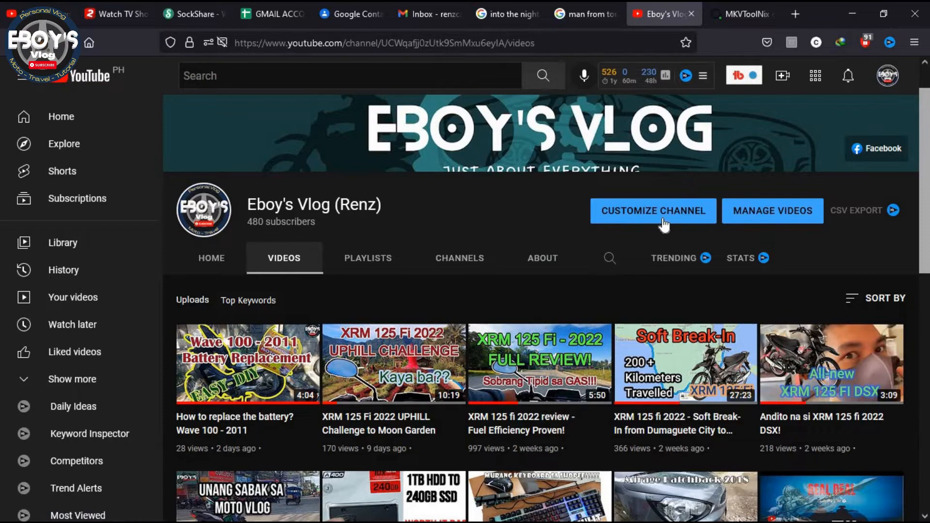
mouse_move(582, 209)
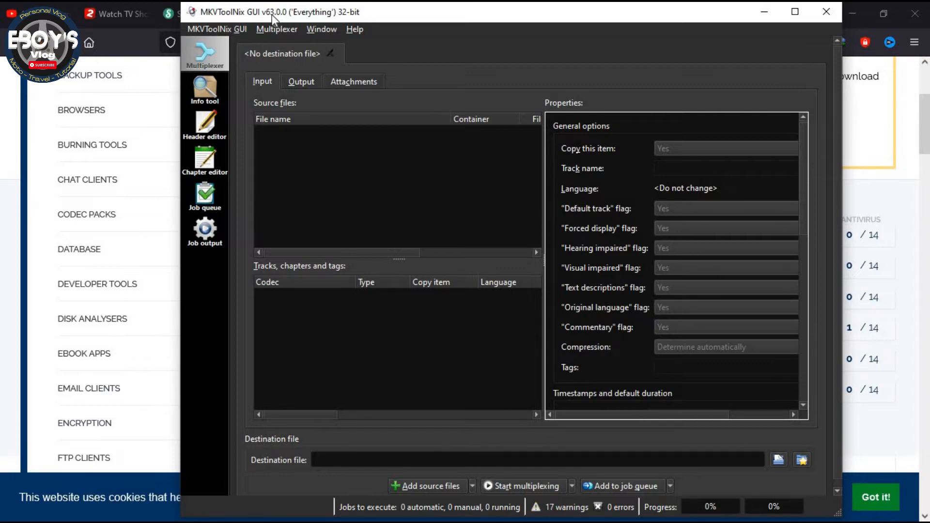
mouse_move(380, 172)
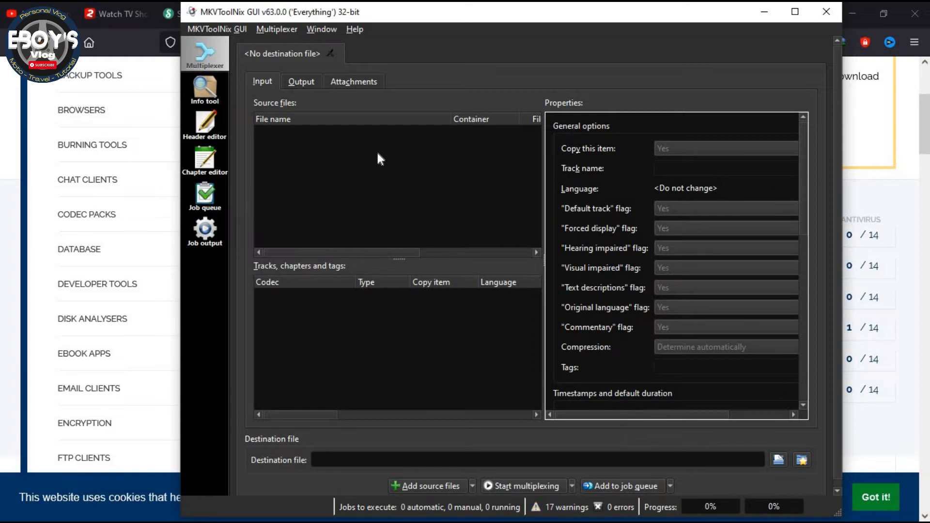
- Add The Man From Toronto 2022.ts as a multiplexer source file
right_click(380, 159)
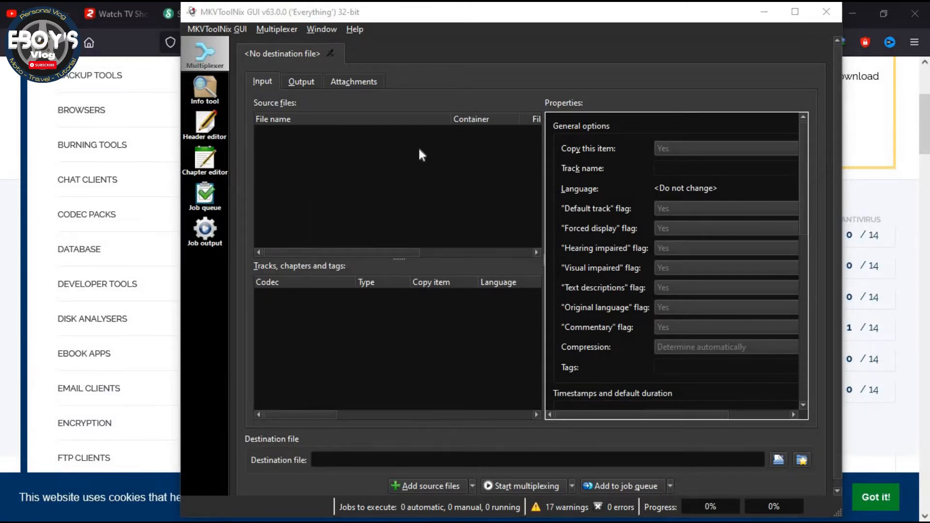
left_click(427, 486)
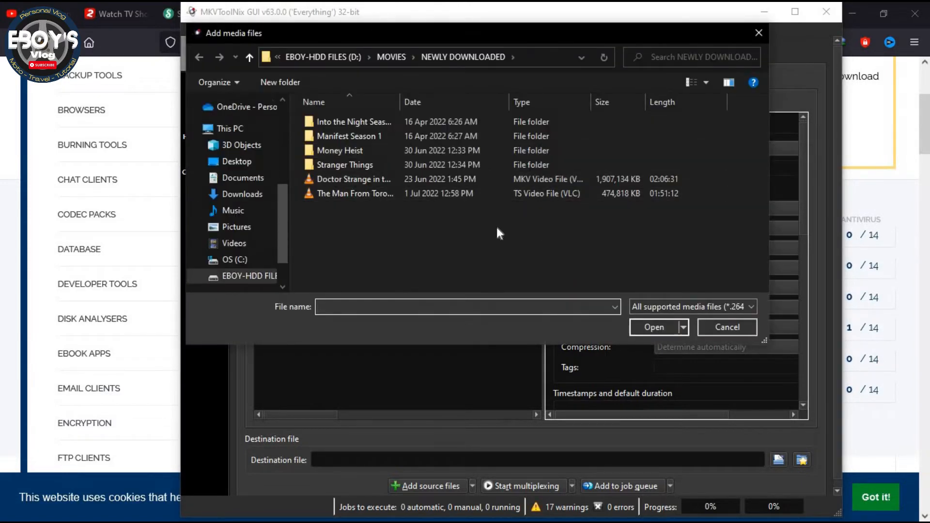
mouse_move(347, 223)
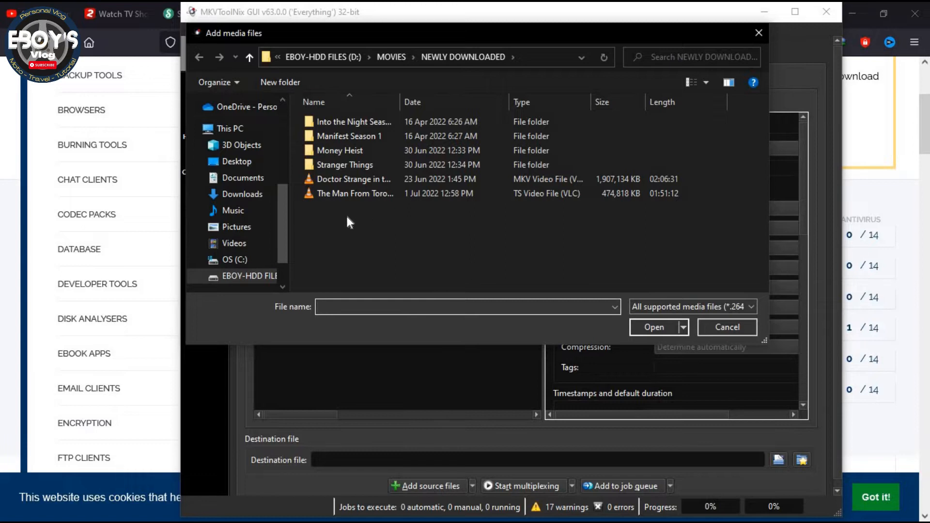
left_click(356, 193)
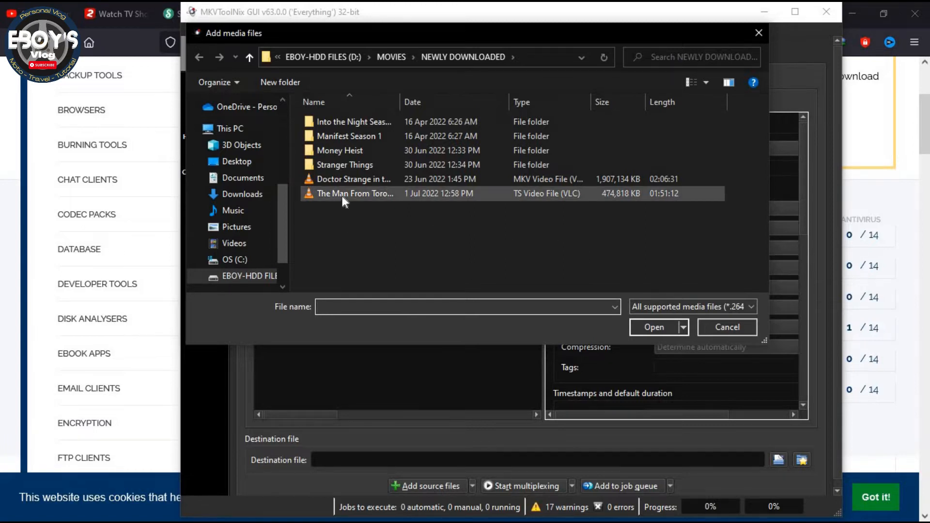
mouse_move(354, 193)
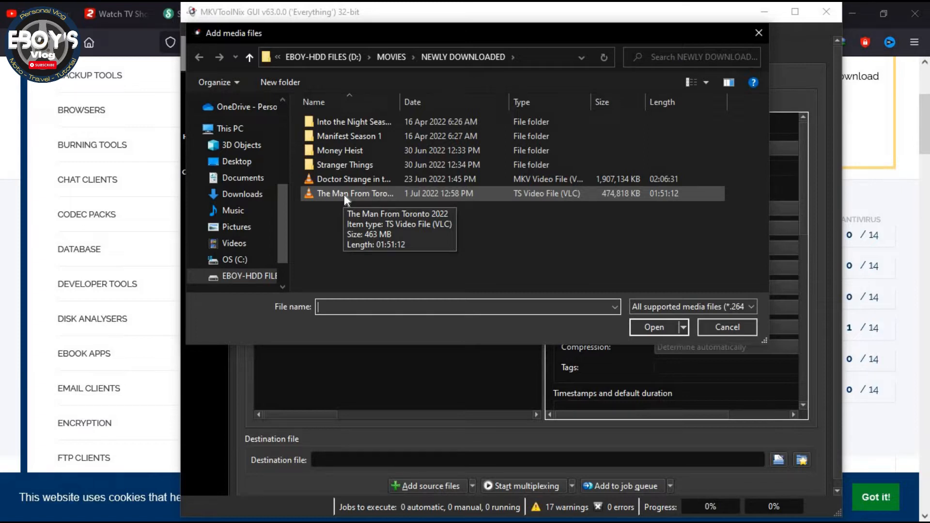
left_click(356, 193)
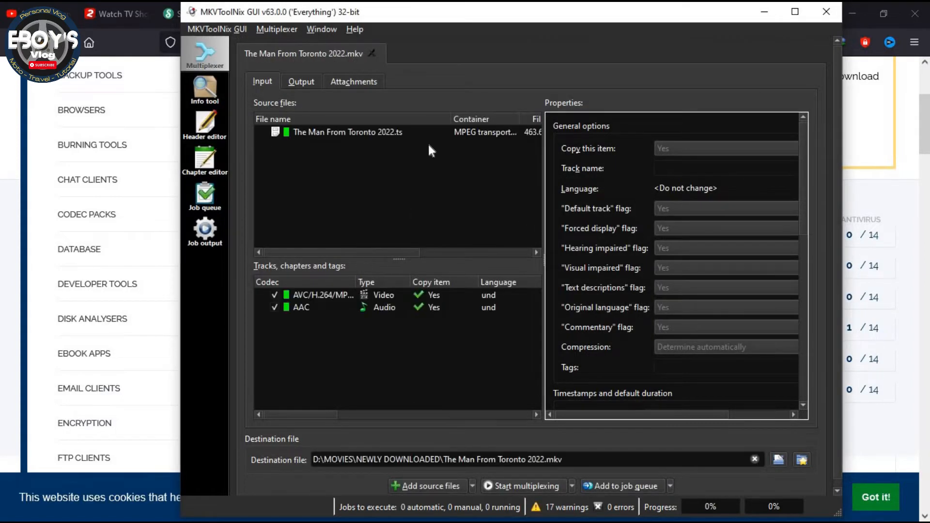
mouse_move(764, 12)
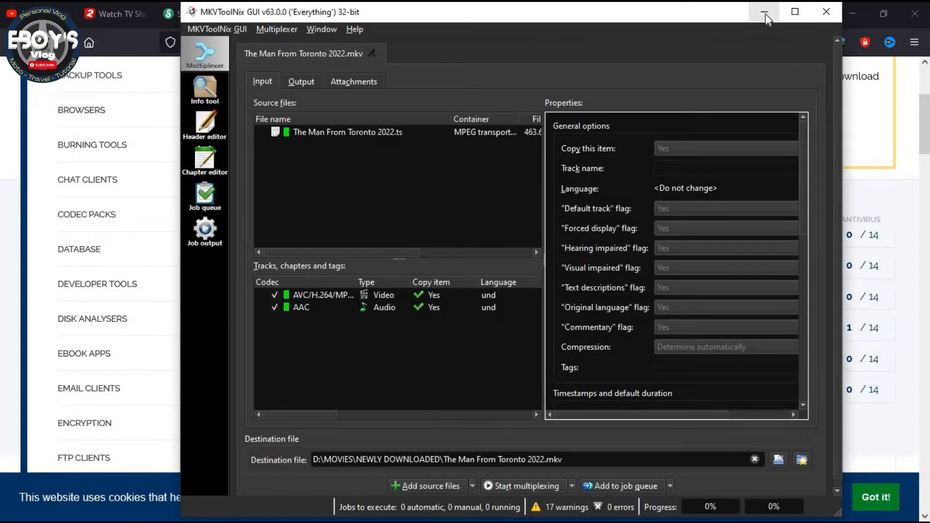
mouse_move(764, 12)
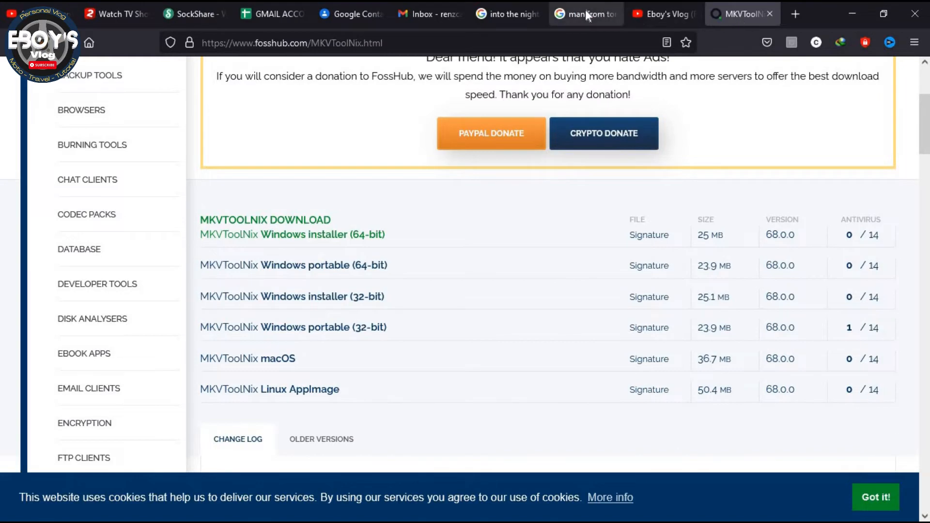
- Check the Into the Night and YouTube tabs, ending on the Man From Toronto subtitle results
left_click(584, 13)
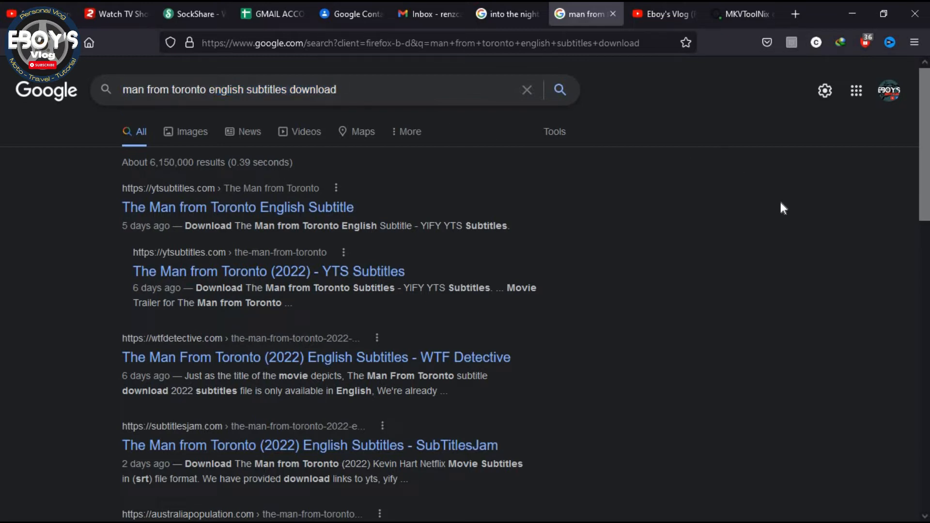
mouse_move(778, 210)
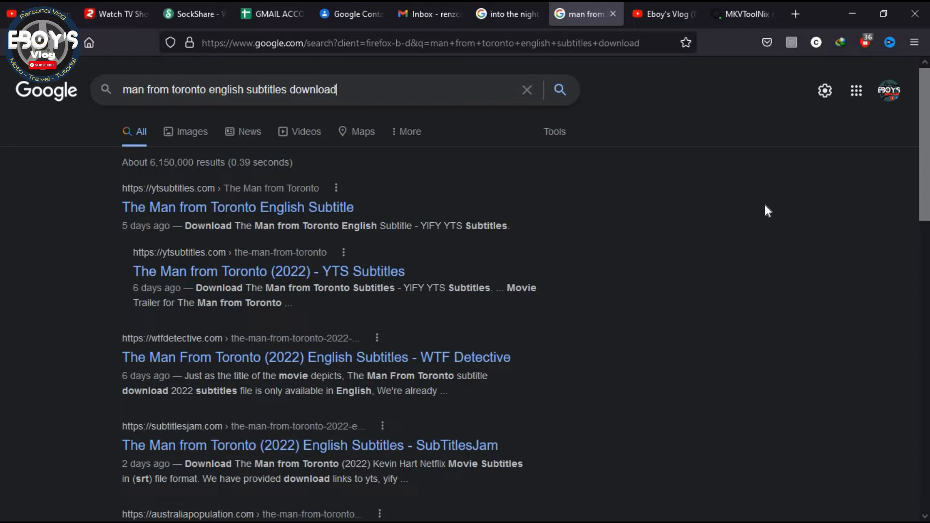
scroll("down", 3)
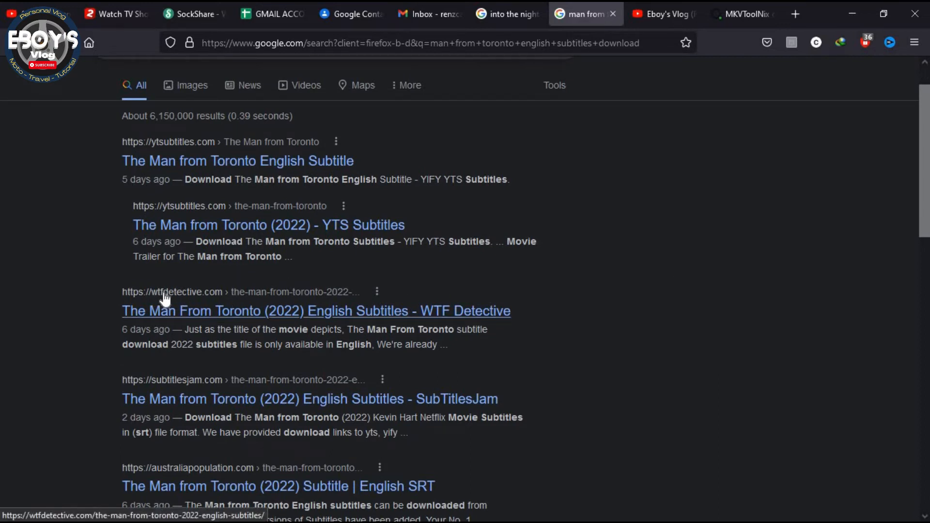
mouse_move(184, 303)
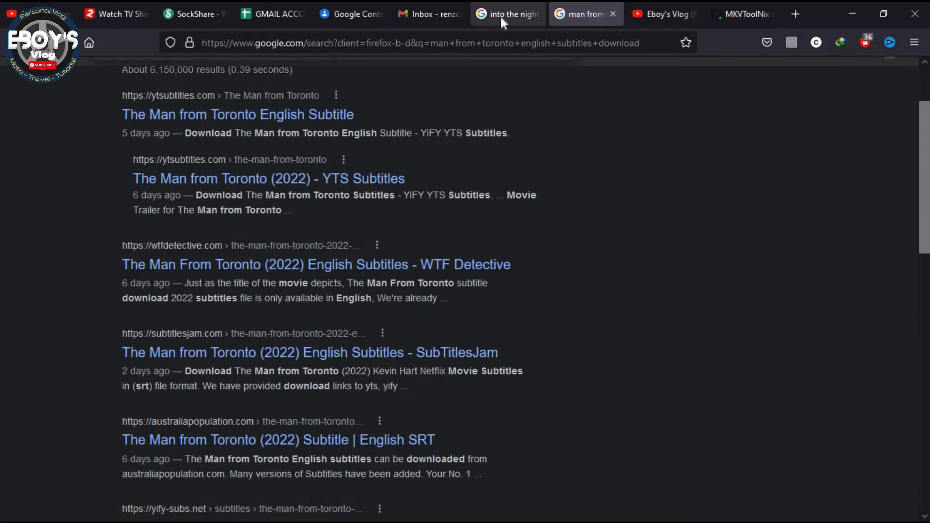
left_click(506, 14)
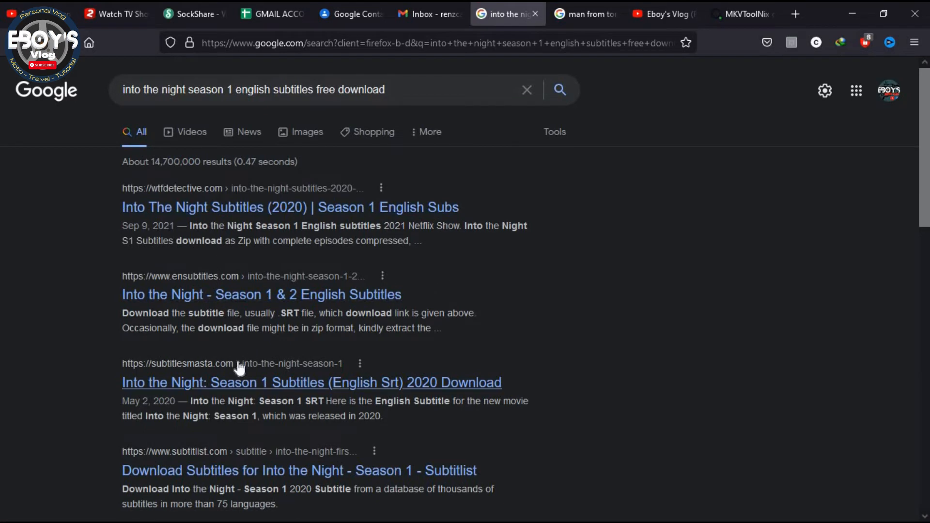
scroll("down", 3)
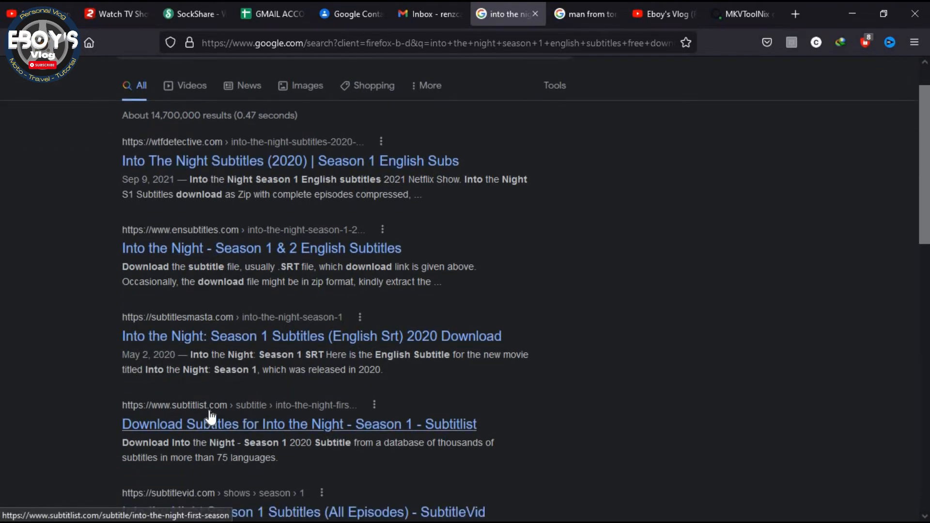
scroll("down", 3)
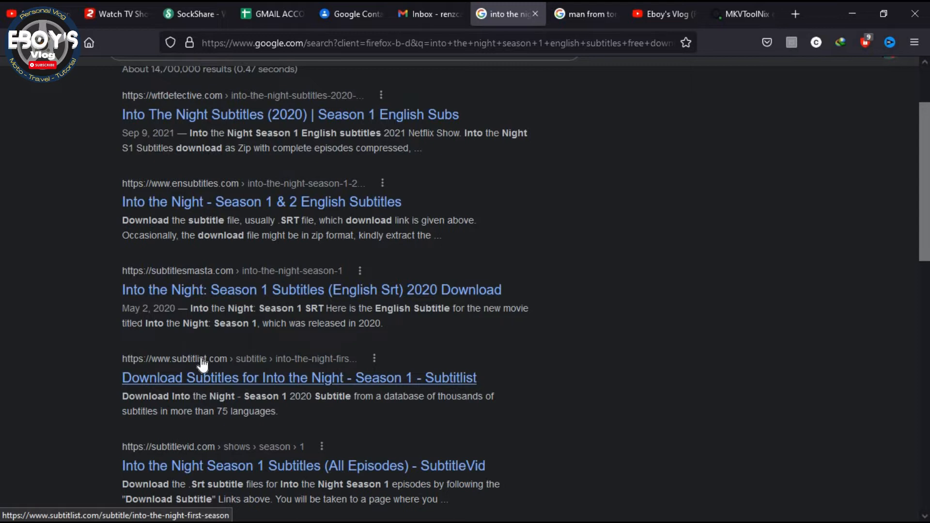
mouse_move(586, 14)
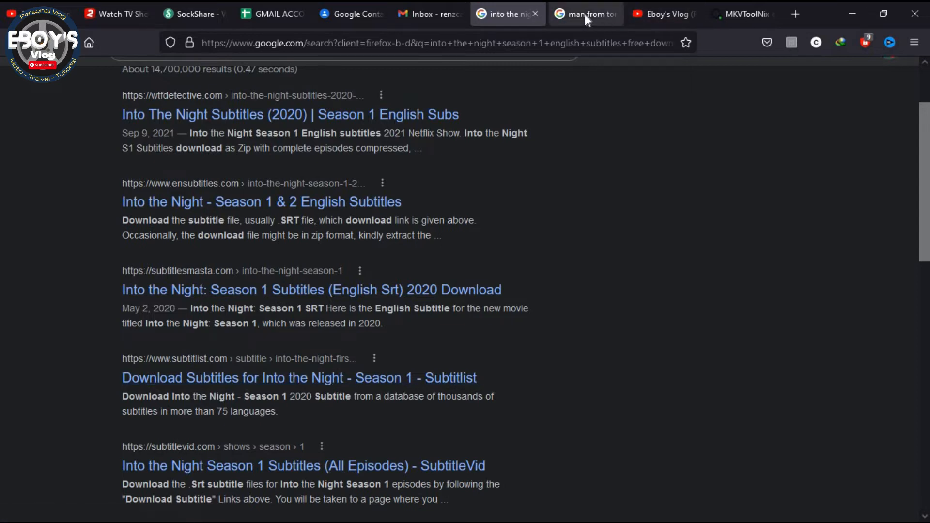
left_click(584, 14)
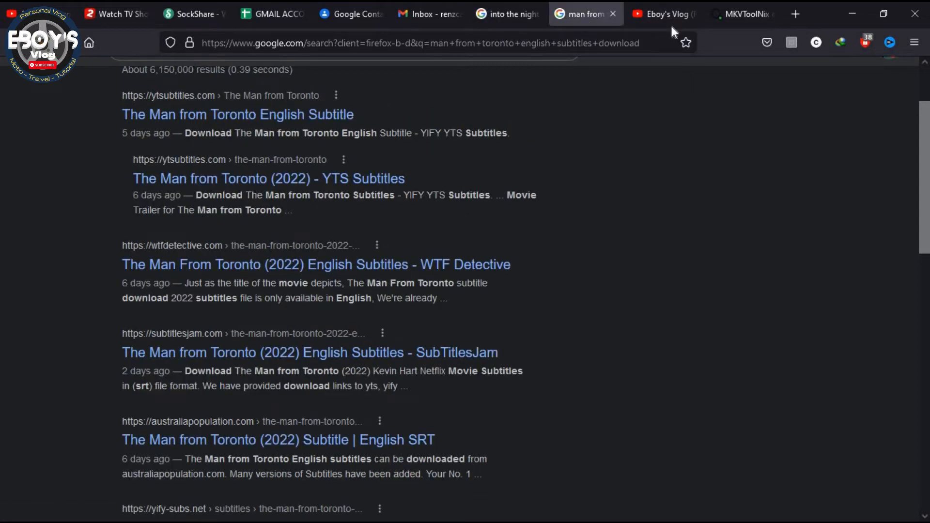
mouse_move(664, 13)
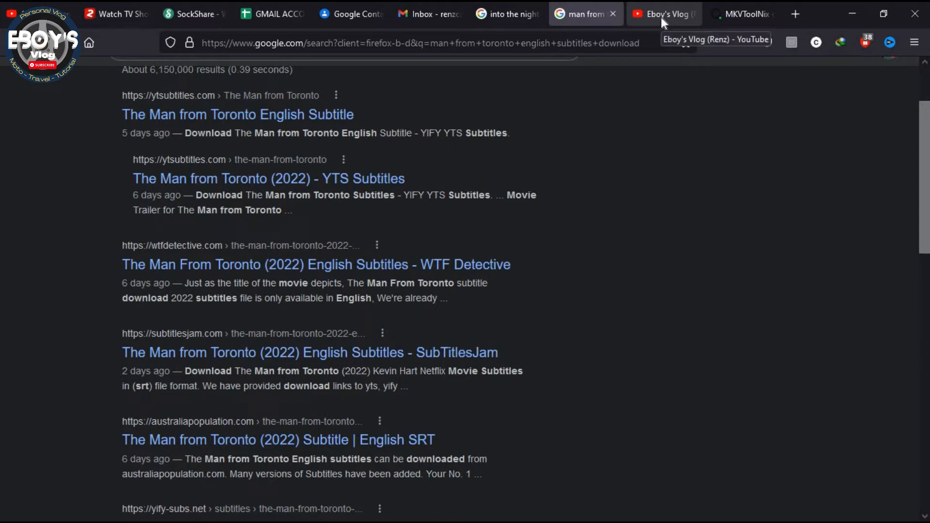
left_click(658, 13)
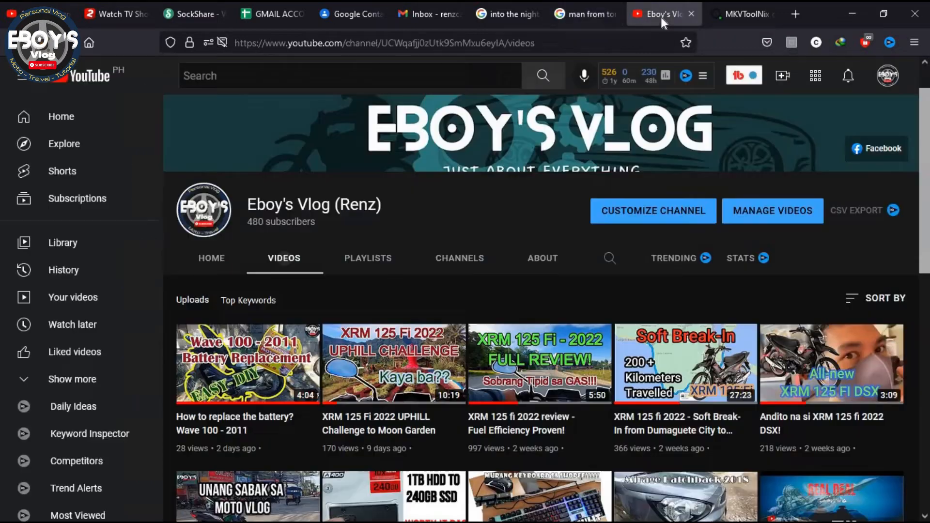
left_click(581, 14)
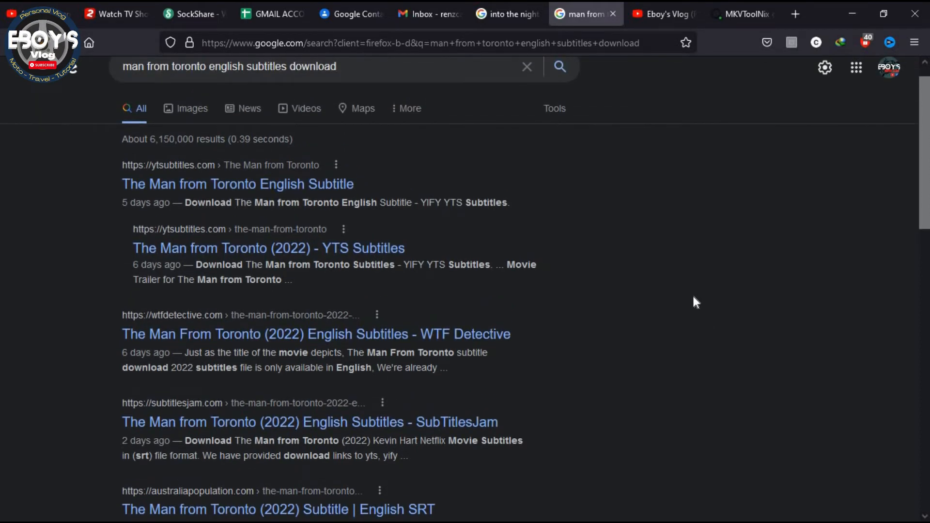
mouse_move(161, 175)
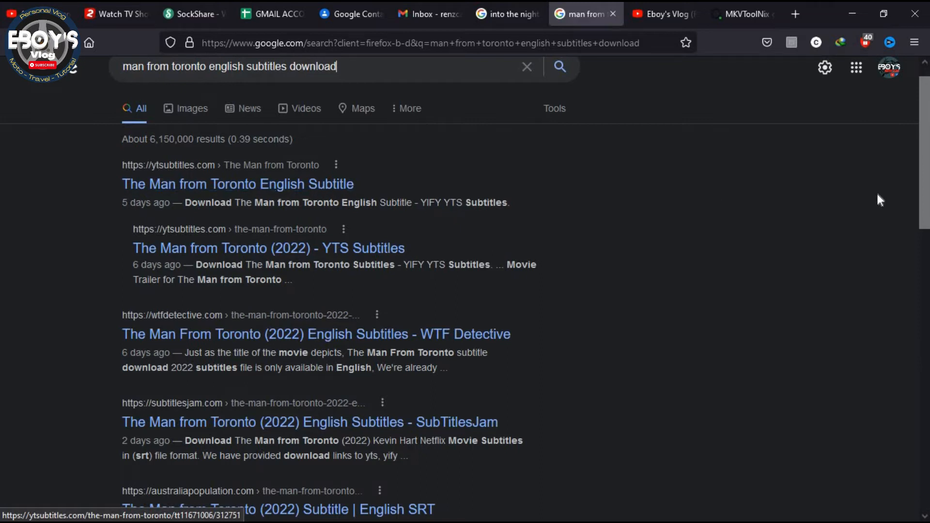
mouse_move(839, 246)
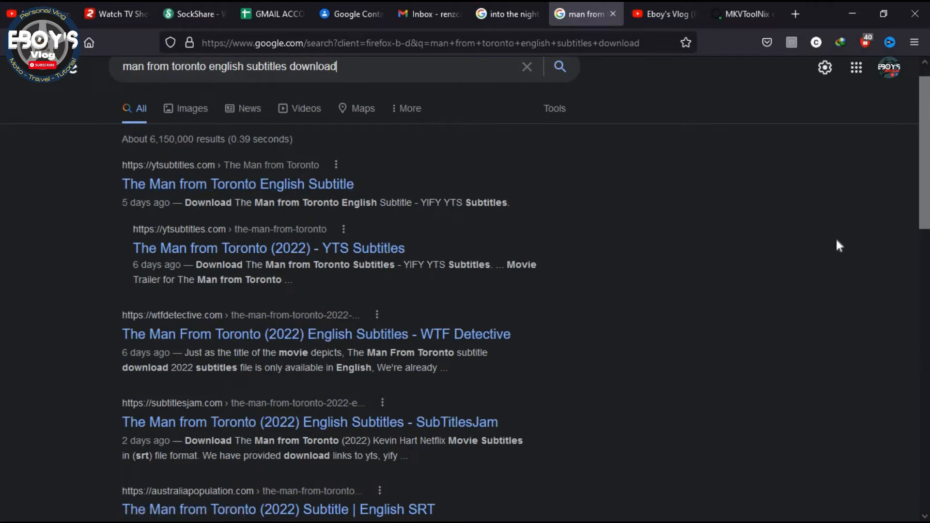
mouse_move(817, 242)
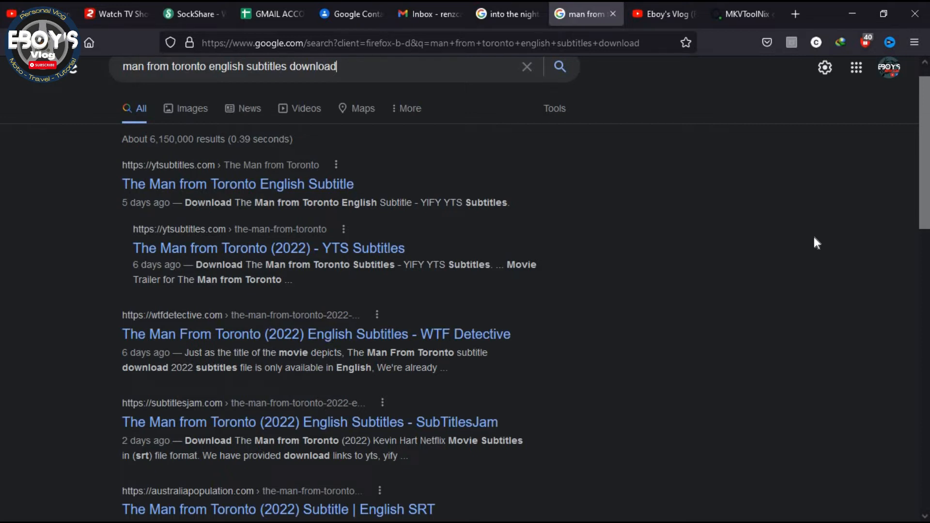
mouse_move(268, 248)
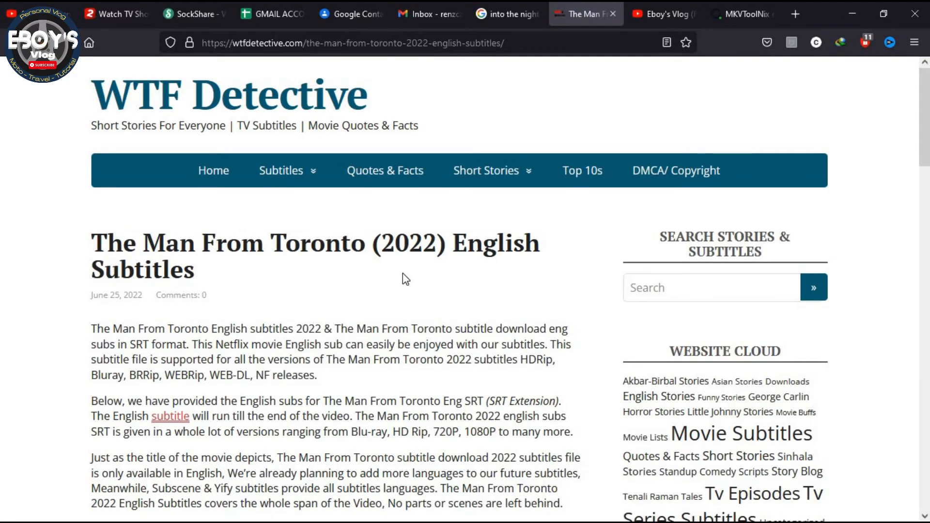
- Download The Man From Toronto English .srt subtitle (138 KB) from WTF Detective
scroll("down", 3)
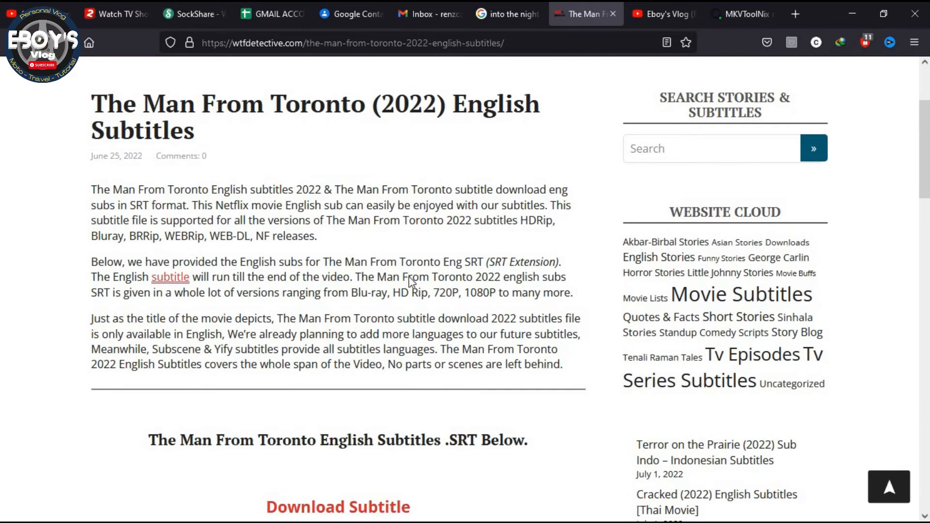
scroll("down", 3)
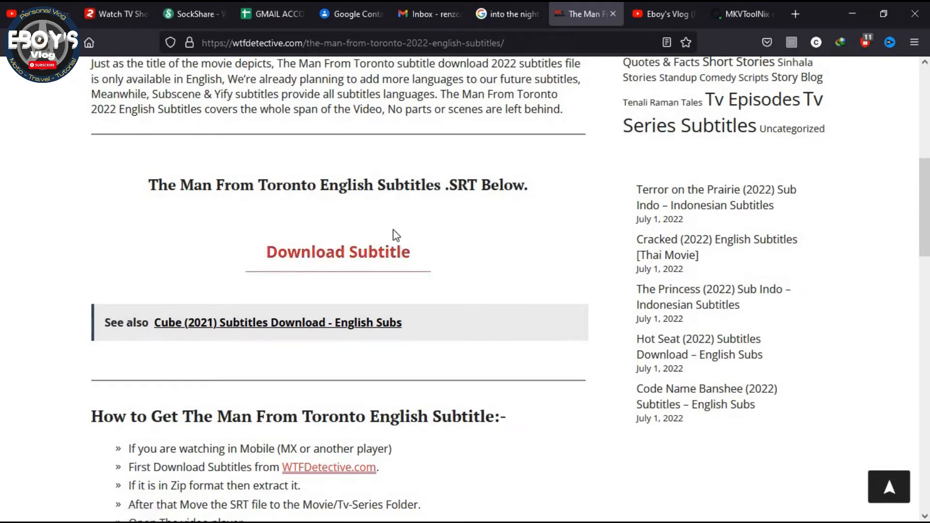
mouse_move(570, 182)
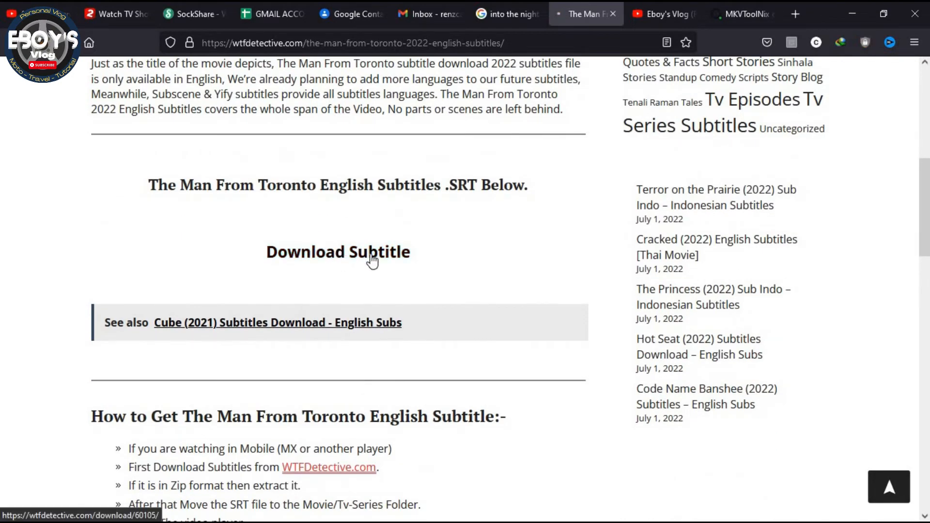
left_click(338, 251)
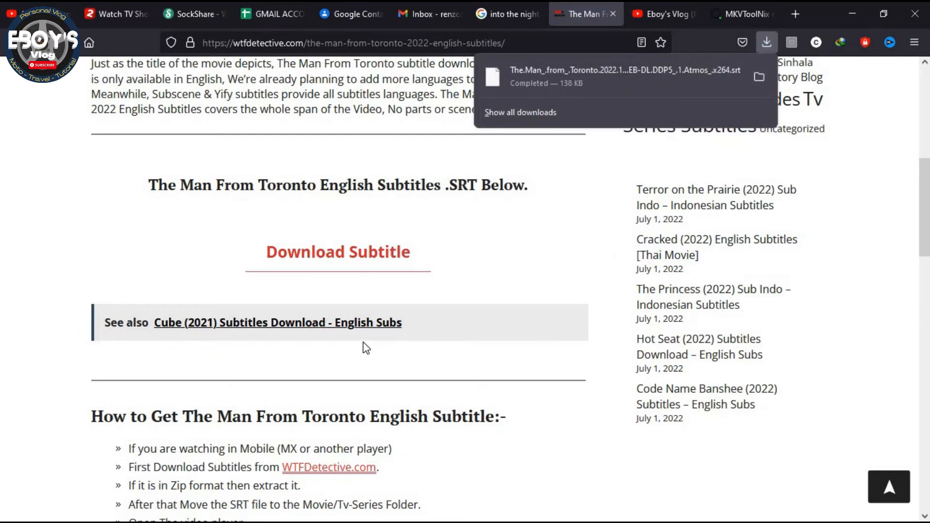
left_click(13, 508)
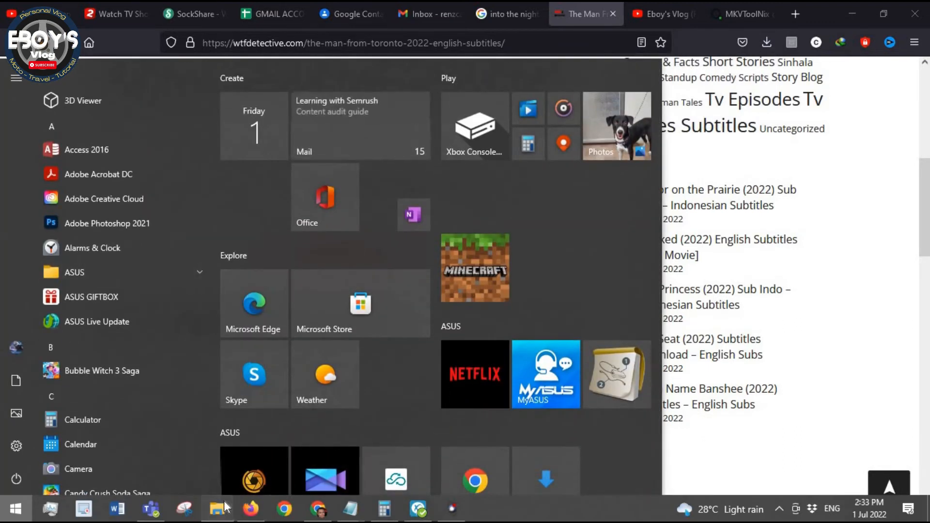
- Move the downloaded .srt into D:\MOVIES\NEWLY DOWNLOADED beside the movie file
left_click(219, 510)
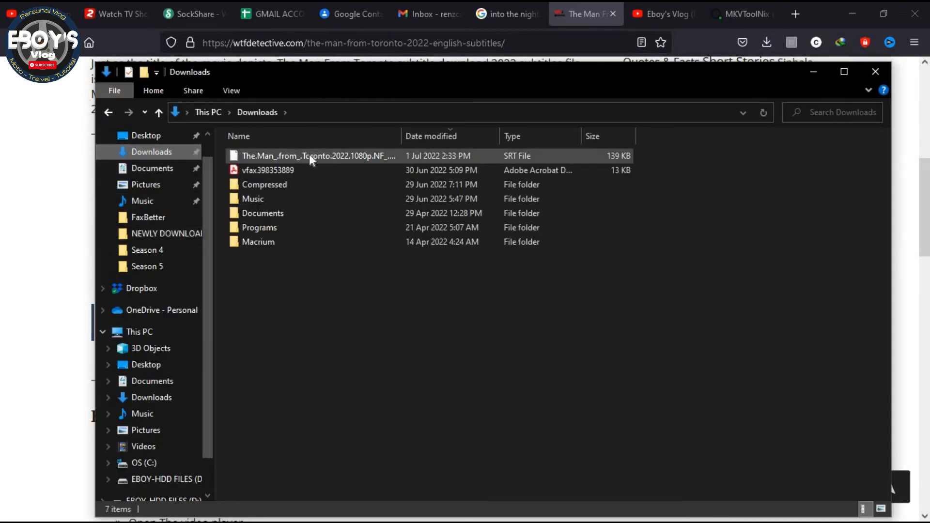
mouse_move(314, 156)
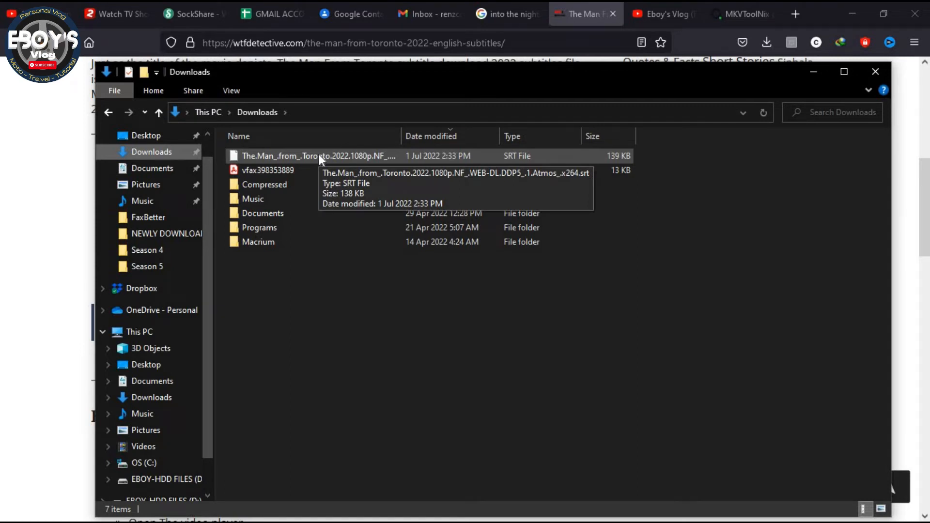
left_click(317, 155)
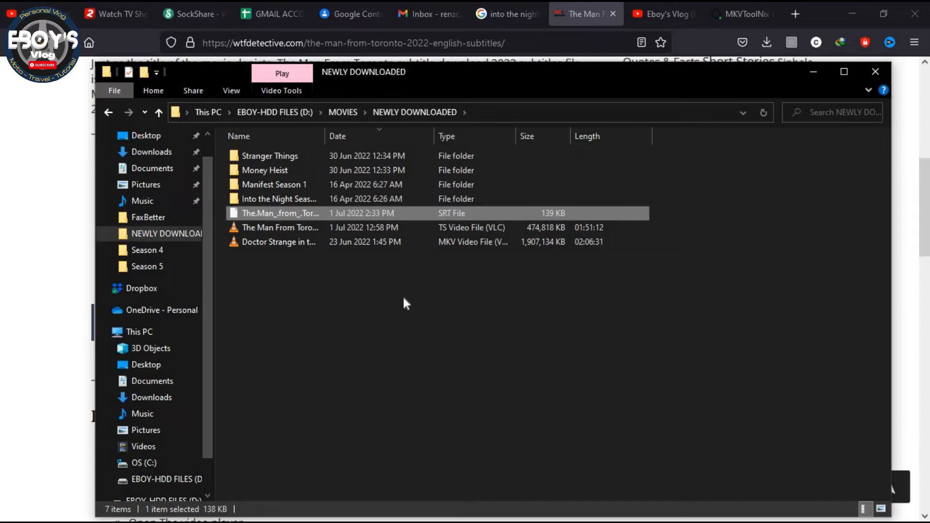
left_click(351, 277)
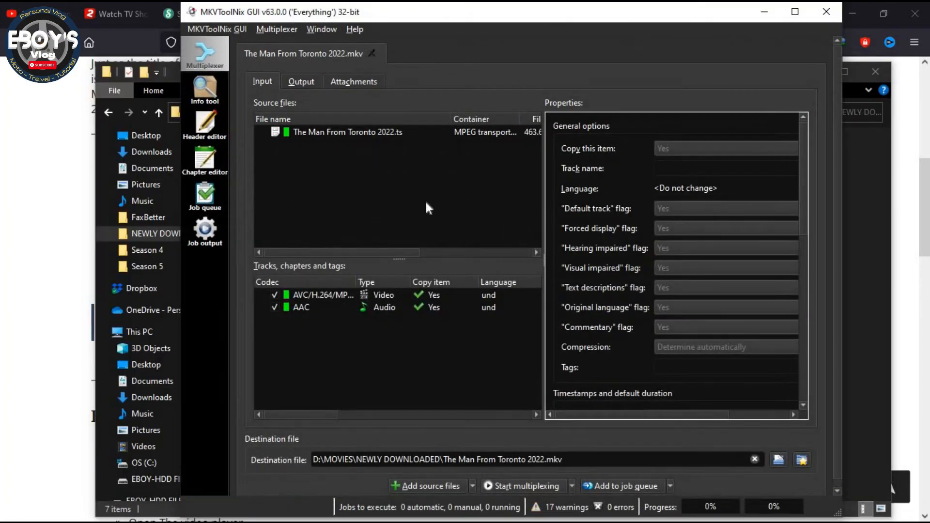
- Add the downloaded English .srt subtitle file as a second source file
right_click(397, 190)
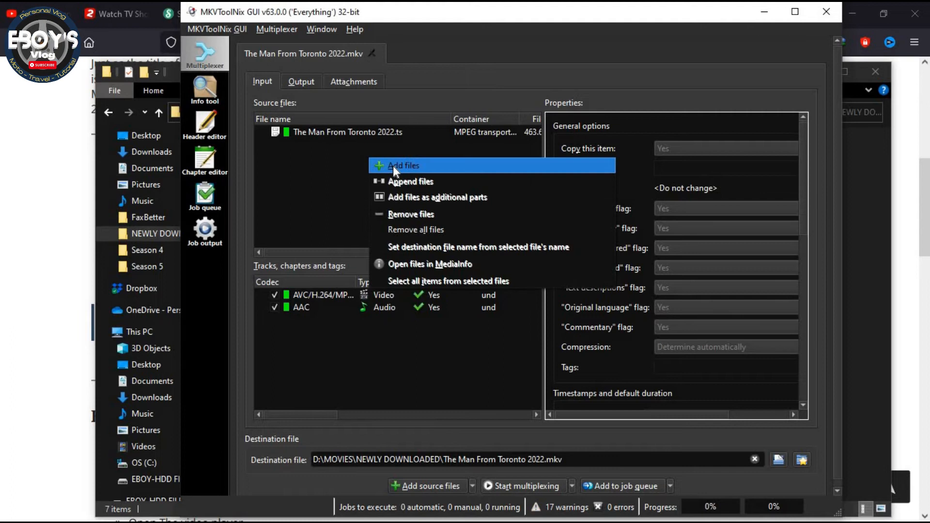
left_click(403, 165)
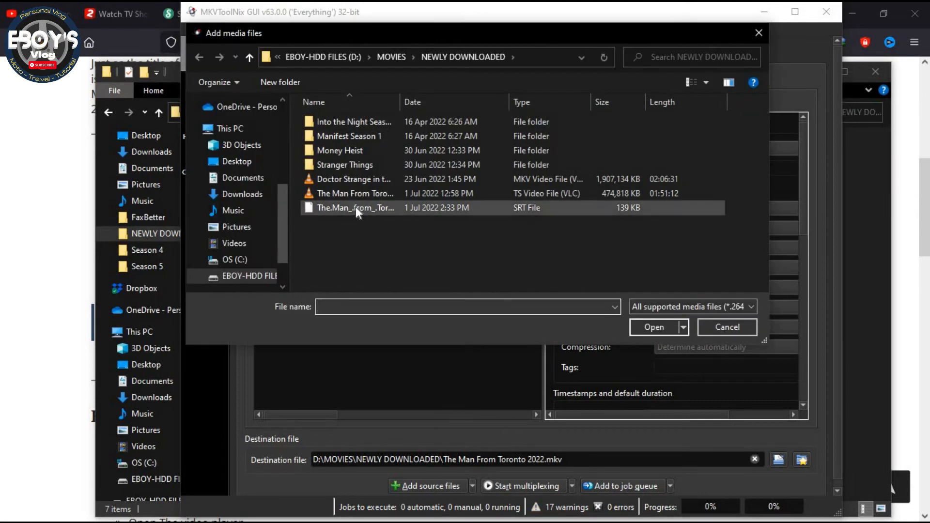
left_click(356, 208)
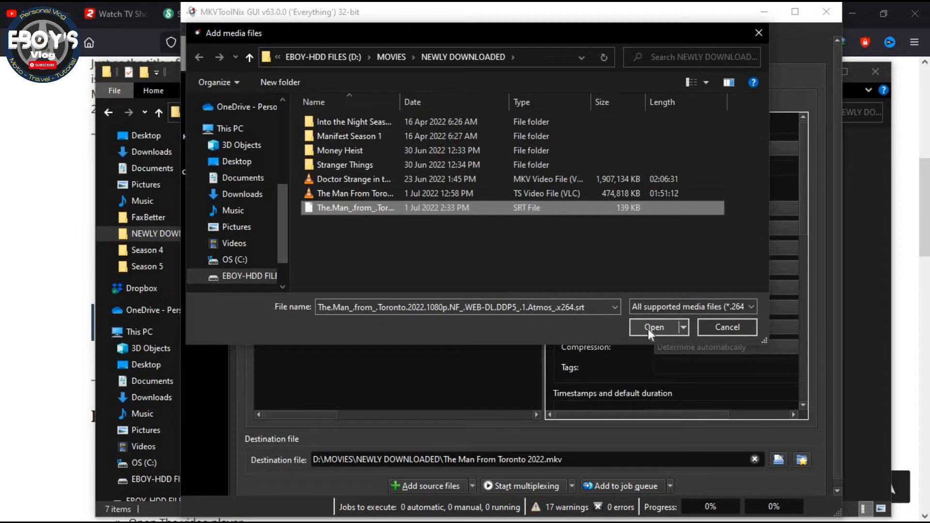
mouse_move(650, 335)
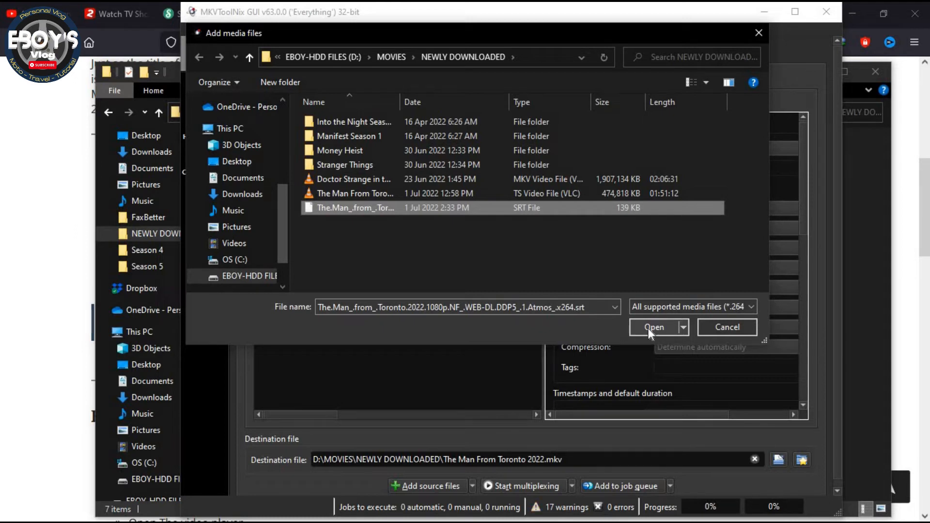
left_click(653, 327)
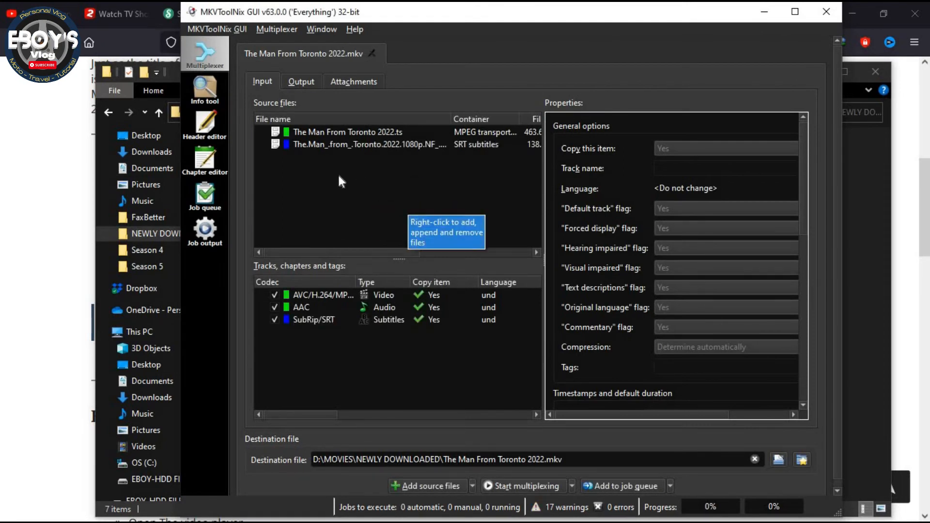
mouse_move(337, 195)
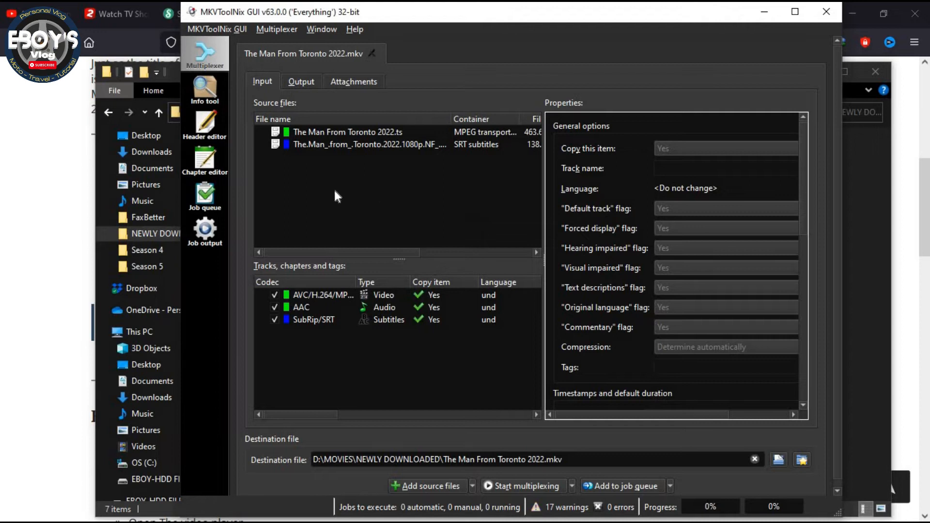
mouse_move(485, 290)
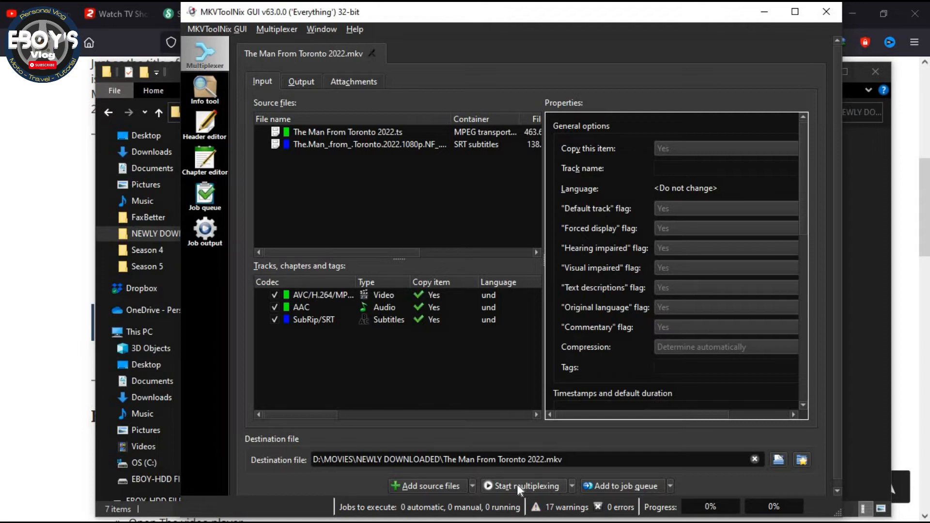
- Start multiplexing The Man From Toronto 2022.mkv with its subtitle track
left_click(522, 486)
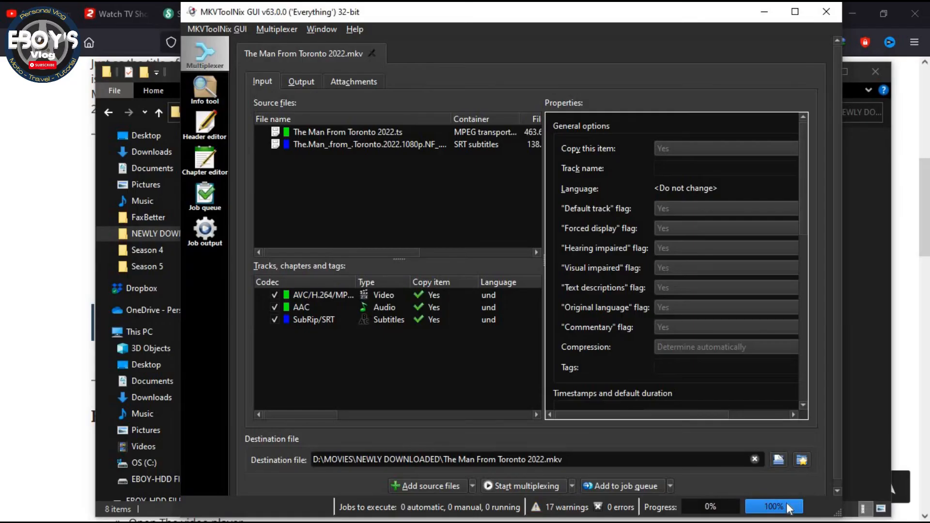
mouse_move(750, 125)
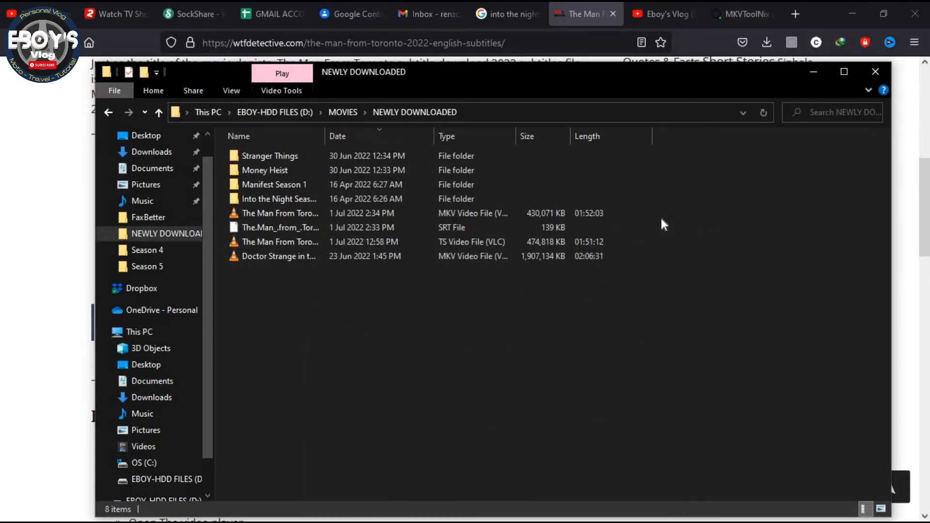
mouse_move(738, 263)
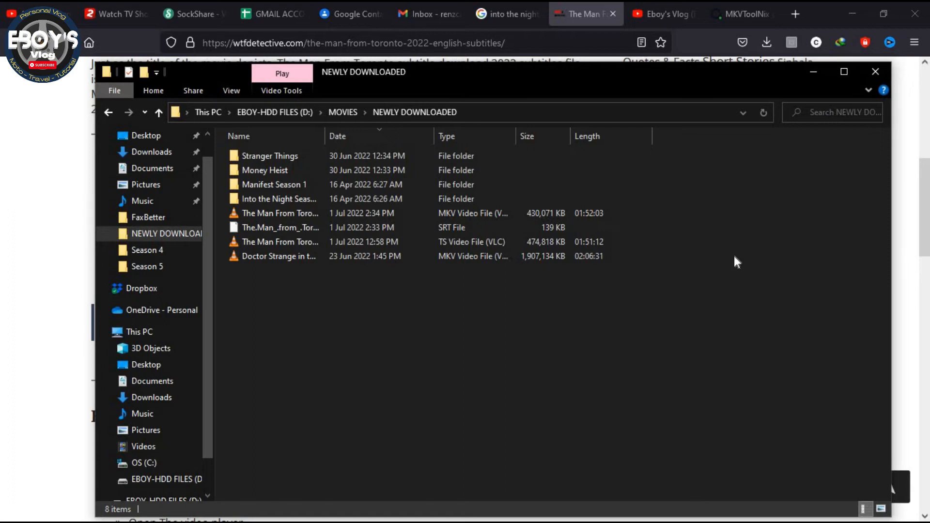
- Select the new 430,071 KB MKV movie file in NEWLY DOWNLOADED
left_click(279, 256)
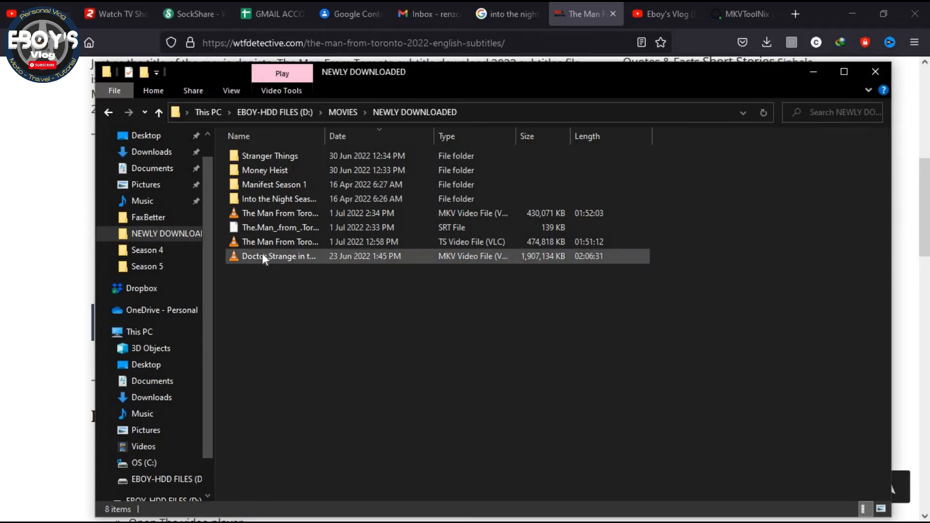
left_click(279, 227)
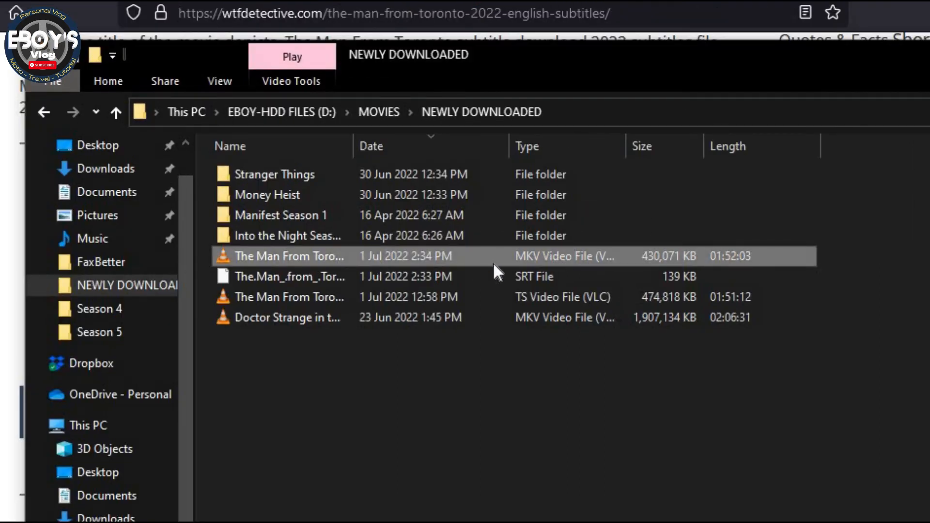
mouse_move(539, 264)
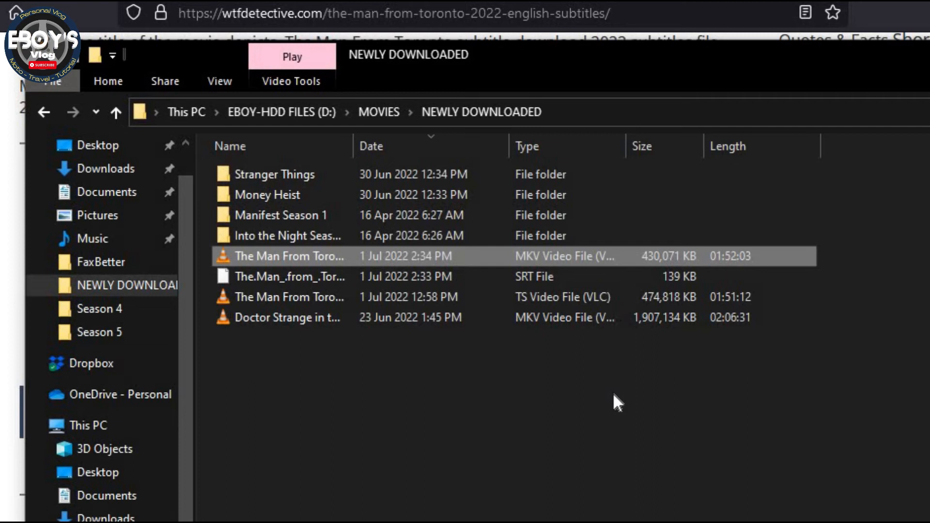
mouse_move(586, 380)
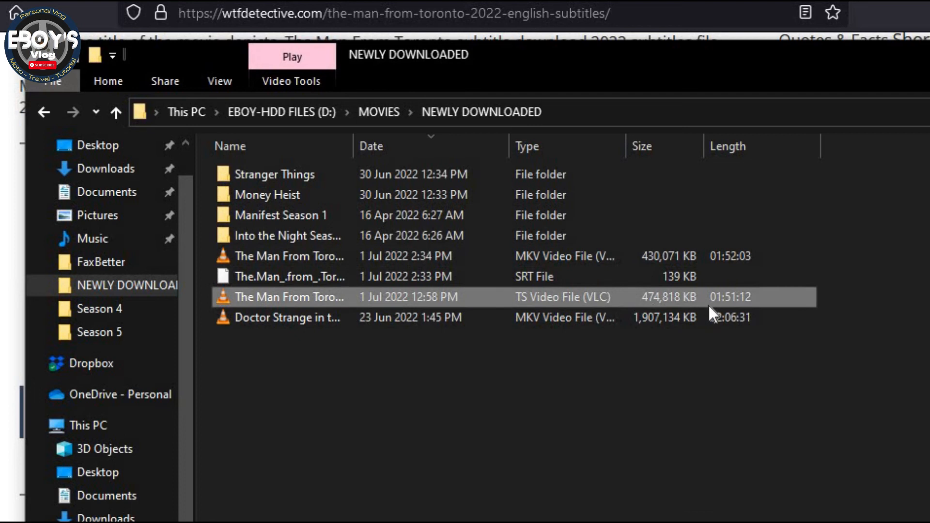
mouse_move(531, 306)
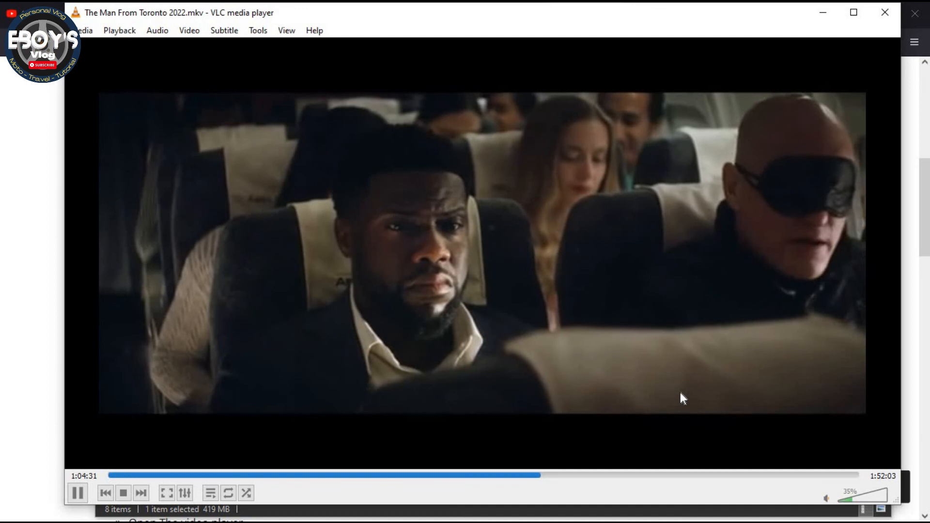
- Pause, resume, and pause again the movie to check English subtitles
left_click(77, 493)
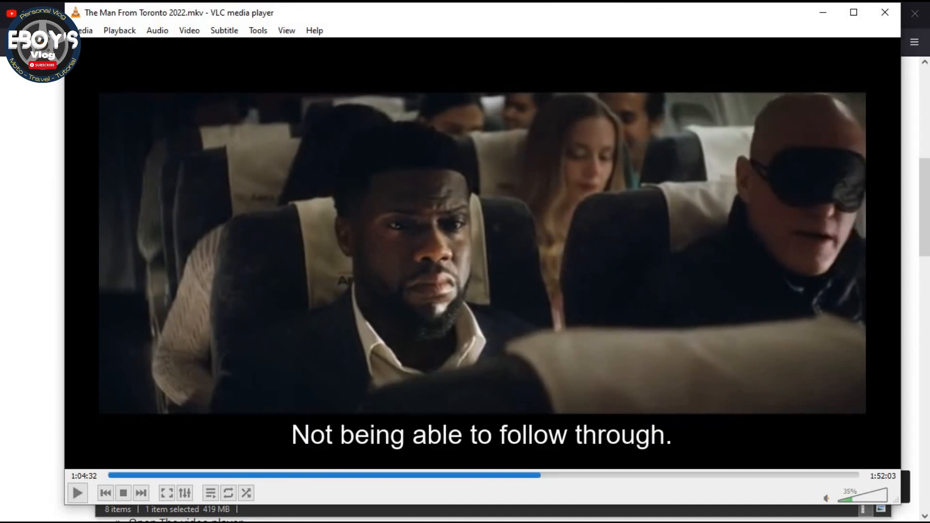
mouse_move(750, 442)
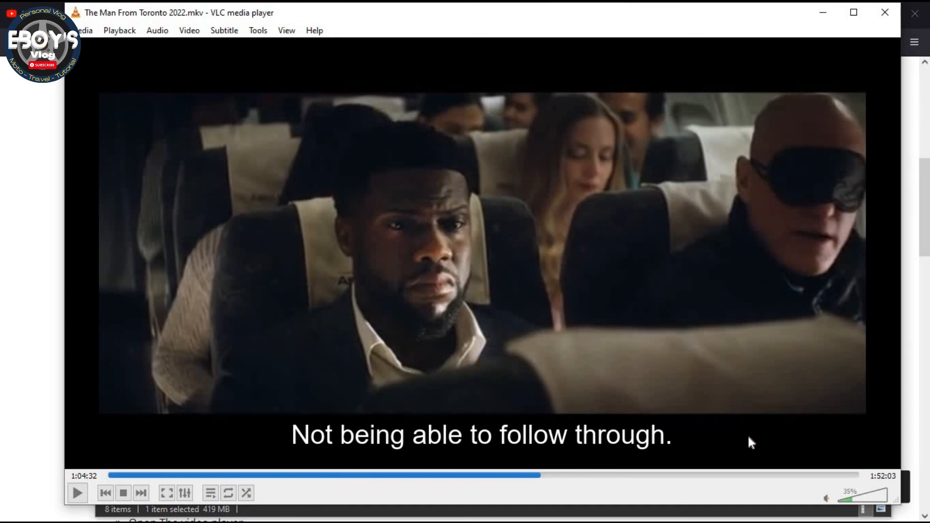
mouse_move(452, 444)
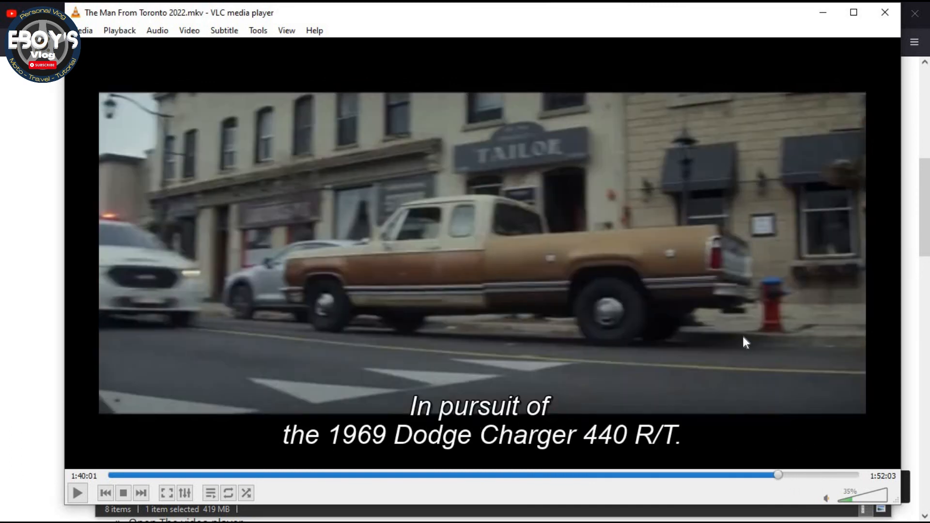
left_click(77, 493)
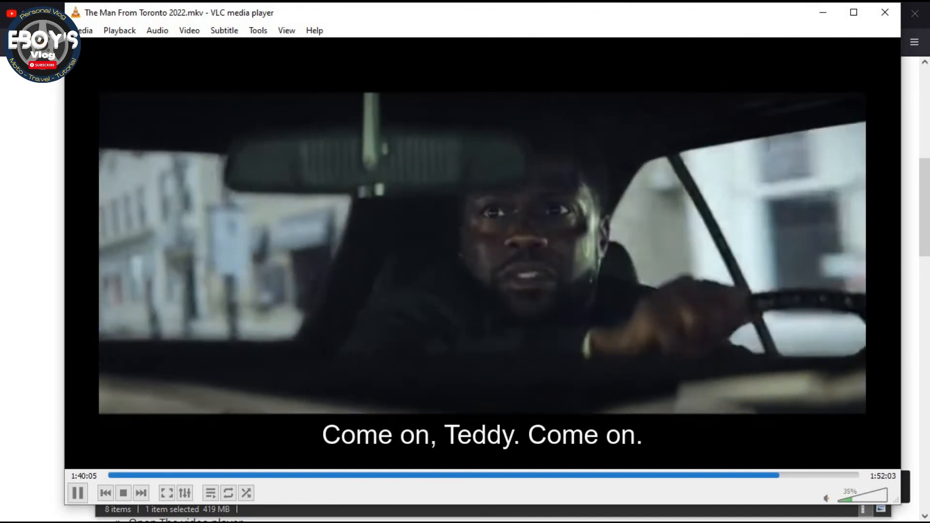
left_click(77, 493)
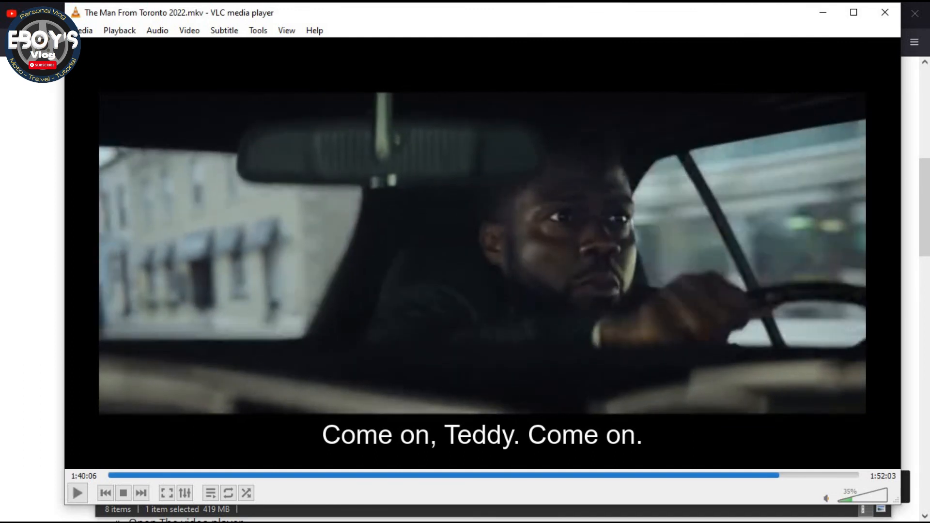